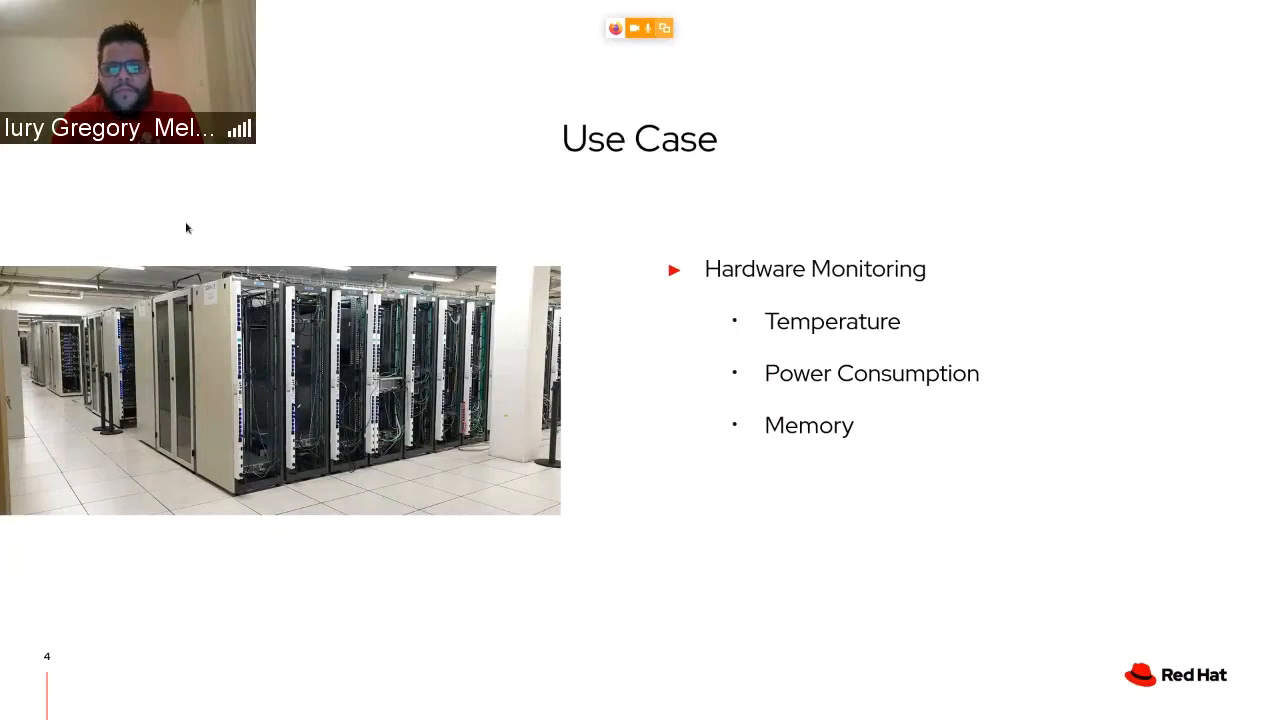
# Advance to the 'Let's go back in Time!' slide and reveal its Juno and Ceilometer bullets.
pyautogui.press('Right')
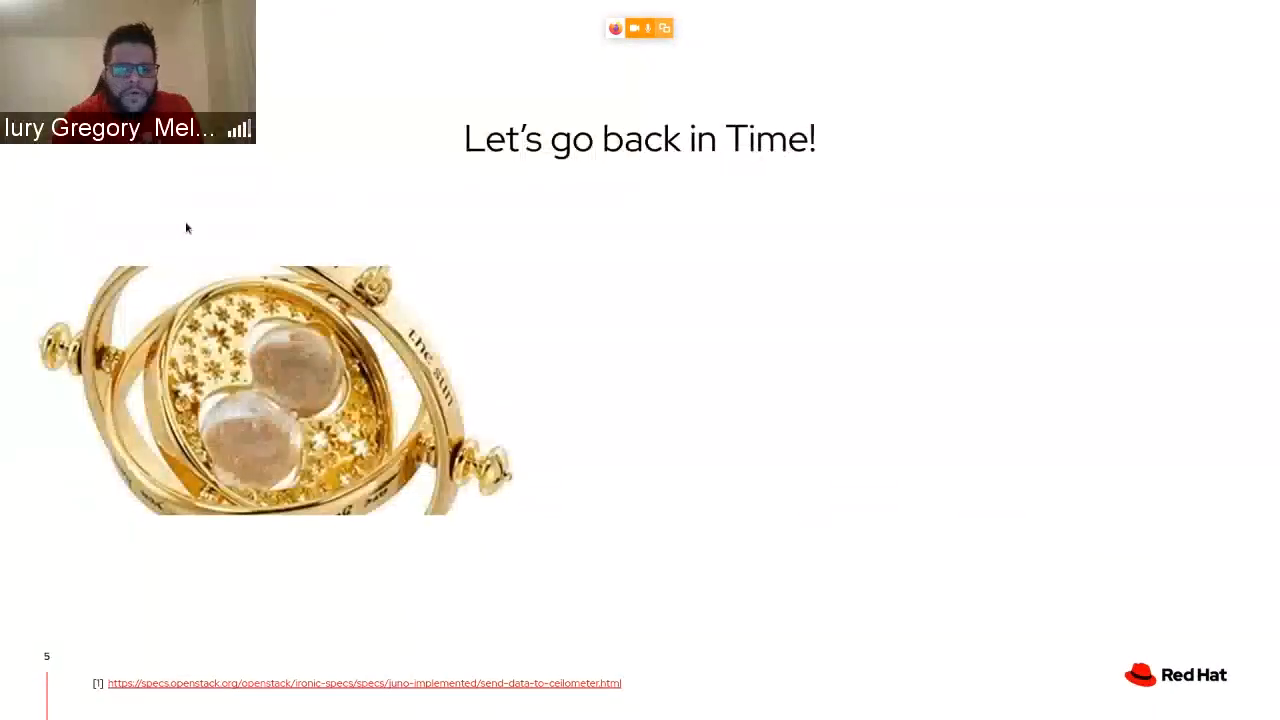
pyautogui.press('right')
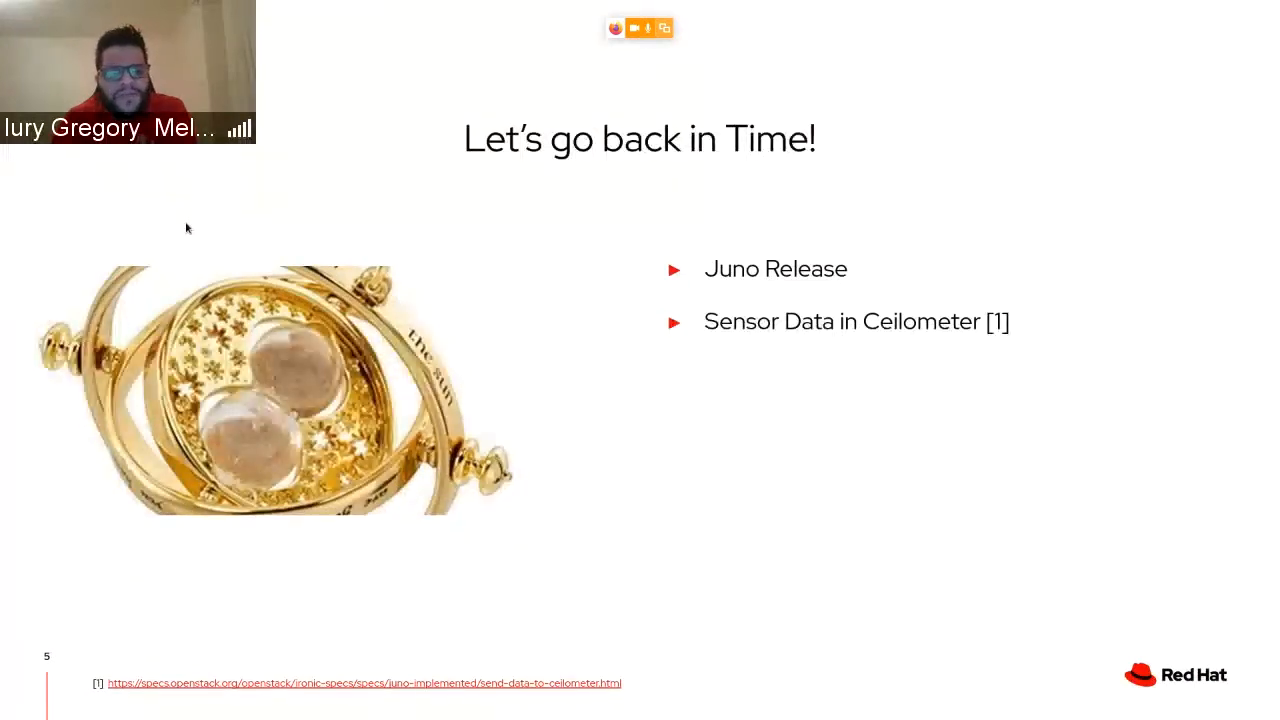
# Advance to the 'Bring the titan!' Prometheus slide.
pyautogui.press('Right')
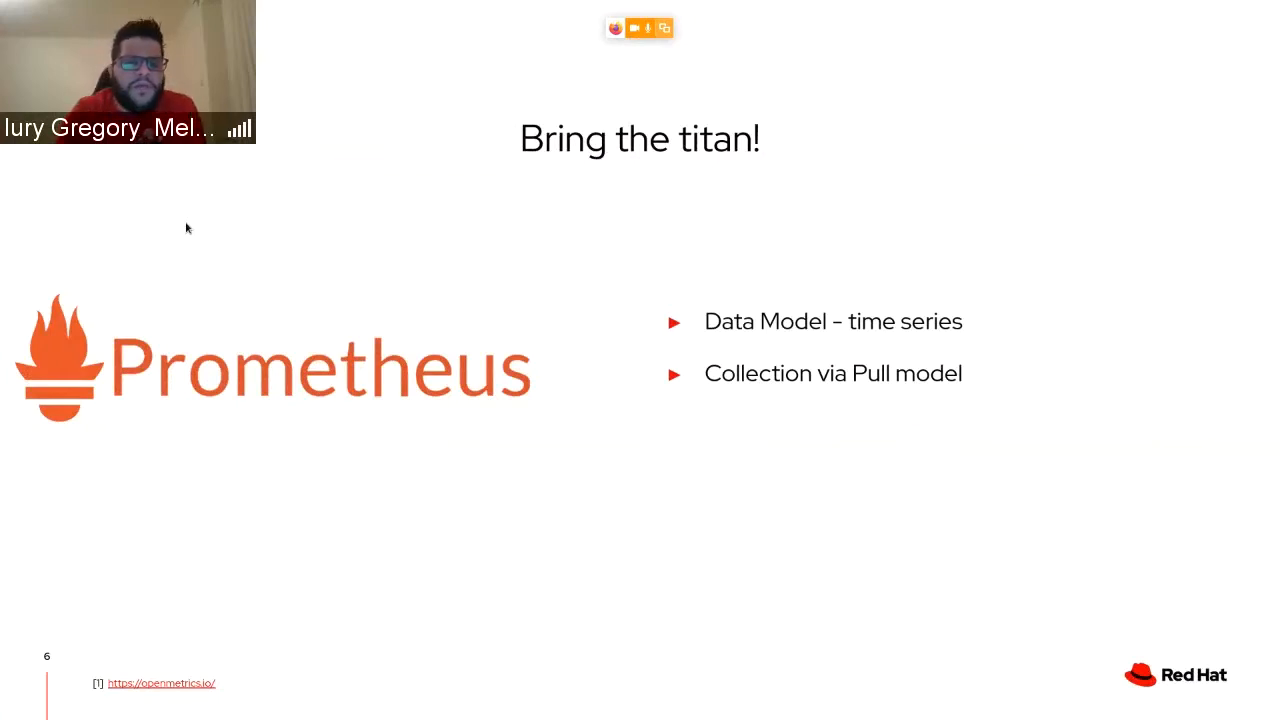
# Move through the OpenMetrics metrics slide to the Workflow section title.
pyautogui.press('Right')
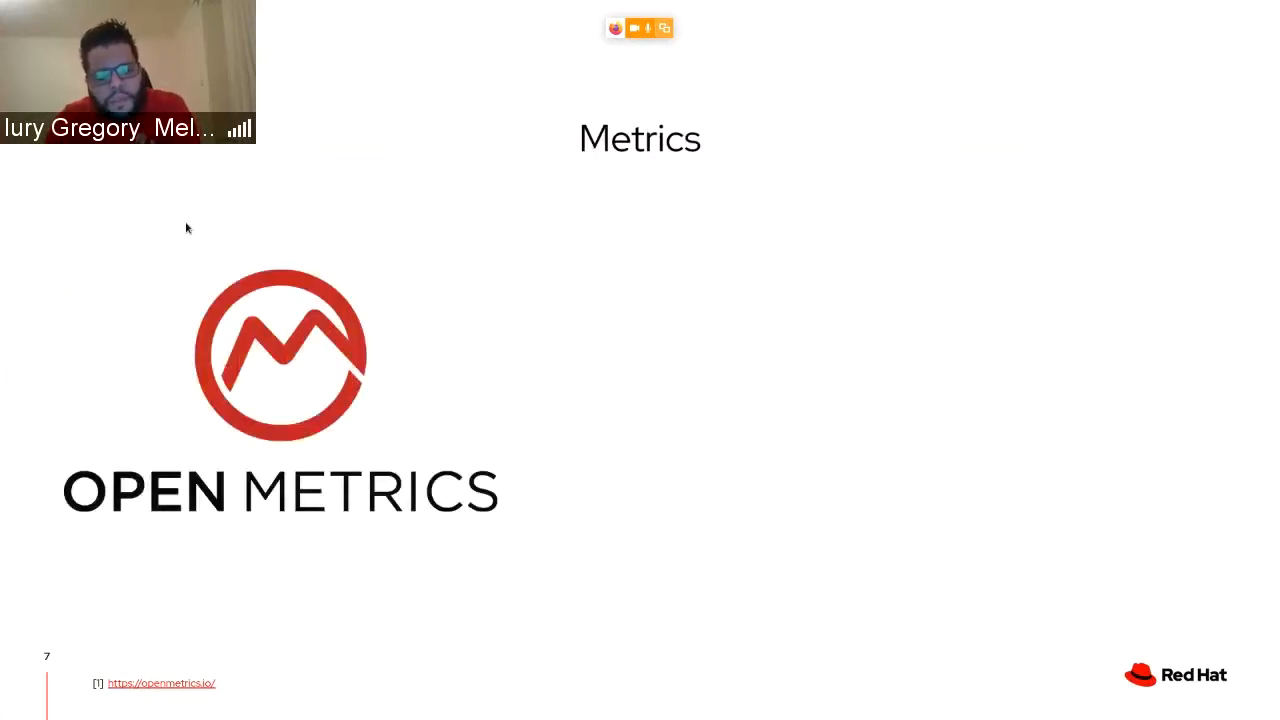
pyautogui.press('Right')
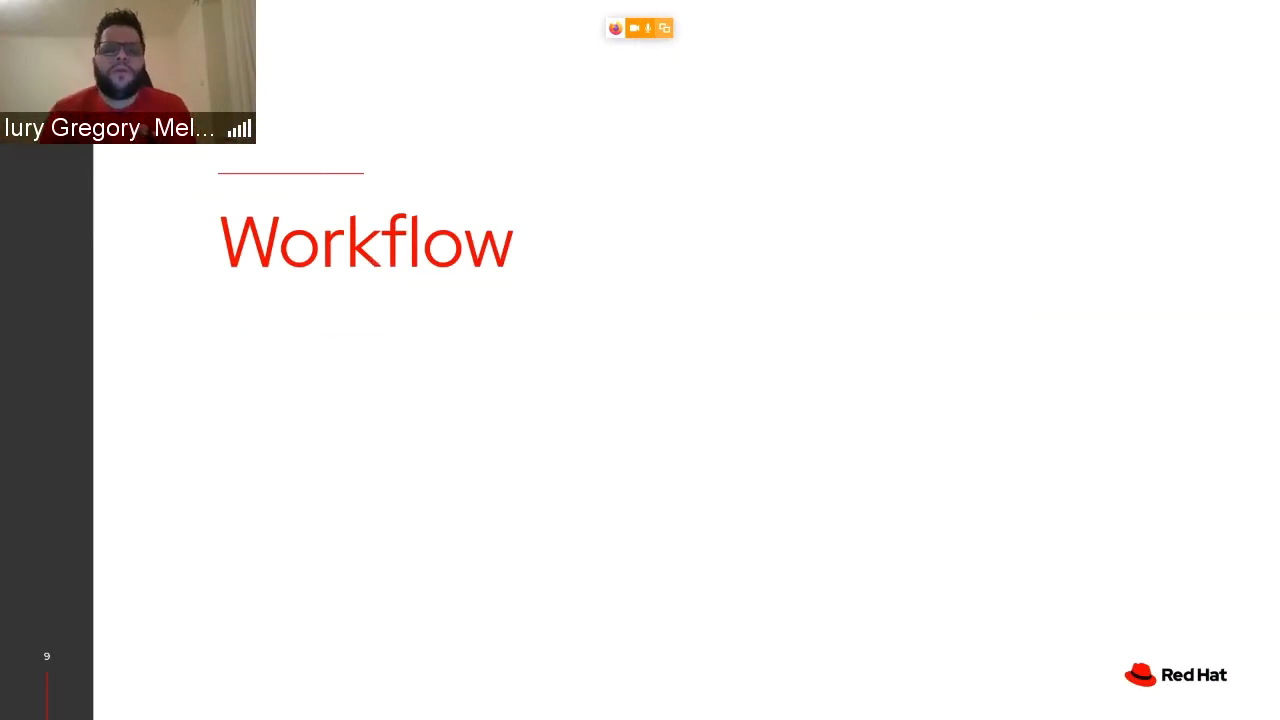
# Advance to the 'How it works?' diagram of Datacenter, Ironic, IPE, Controller and Prometheus.
pyautogui.press('Right')
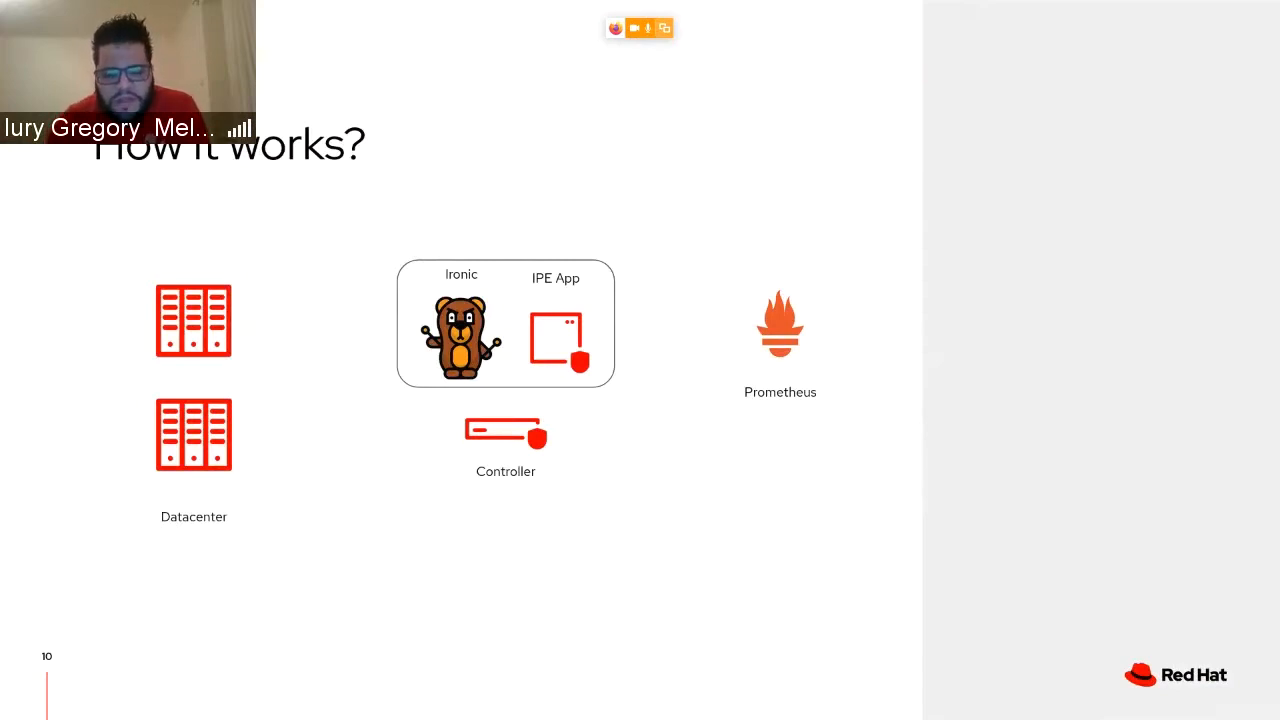
# Advance to the Configuration section title slide.
pyautogui.press('Right')
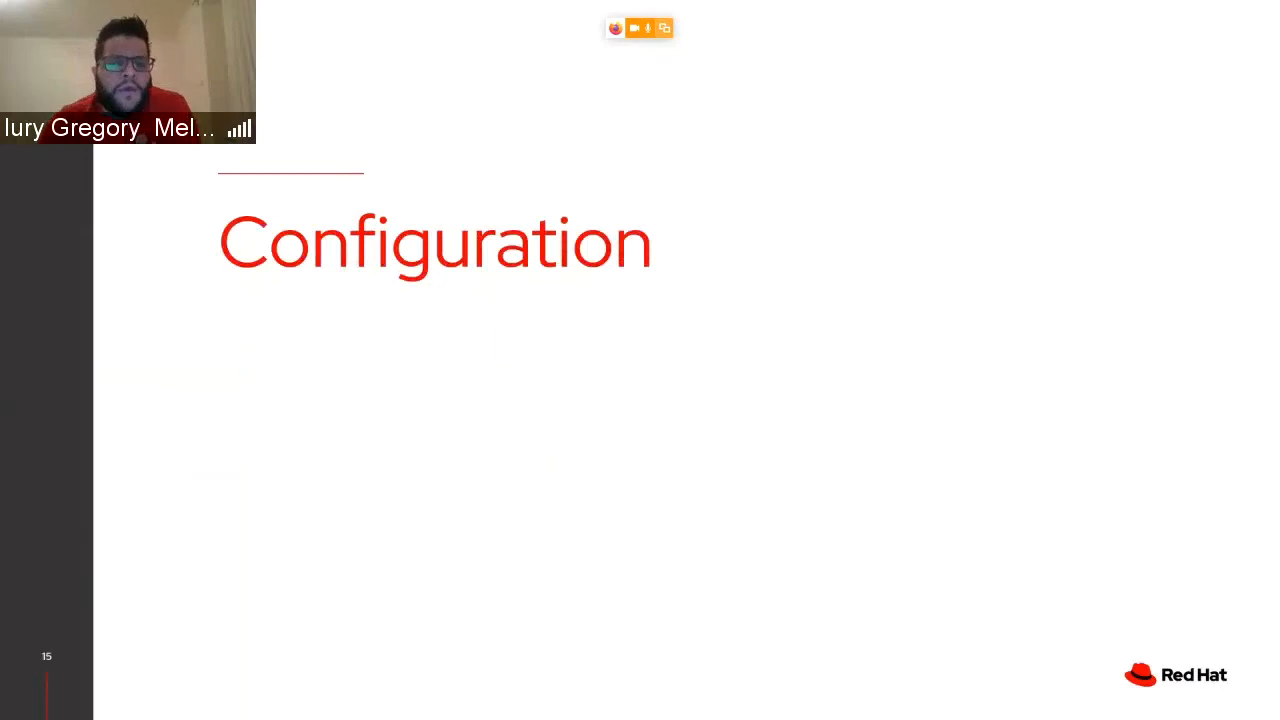
# Advance to the Ironic configurations for IPE slide with driver, transport_url and location.
pyautogui.press('Right')
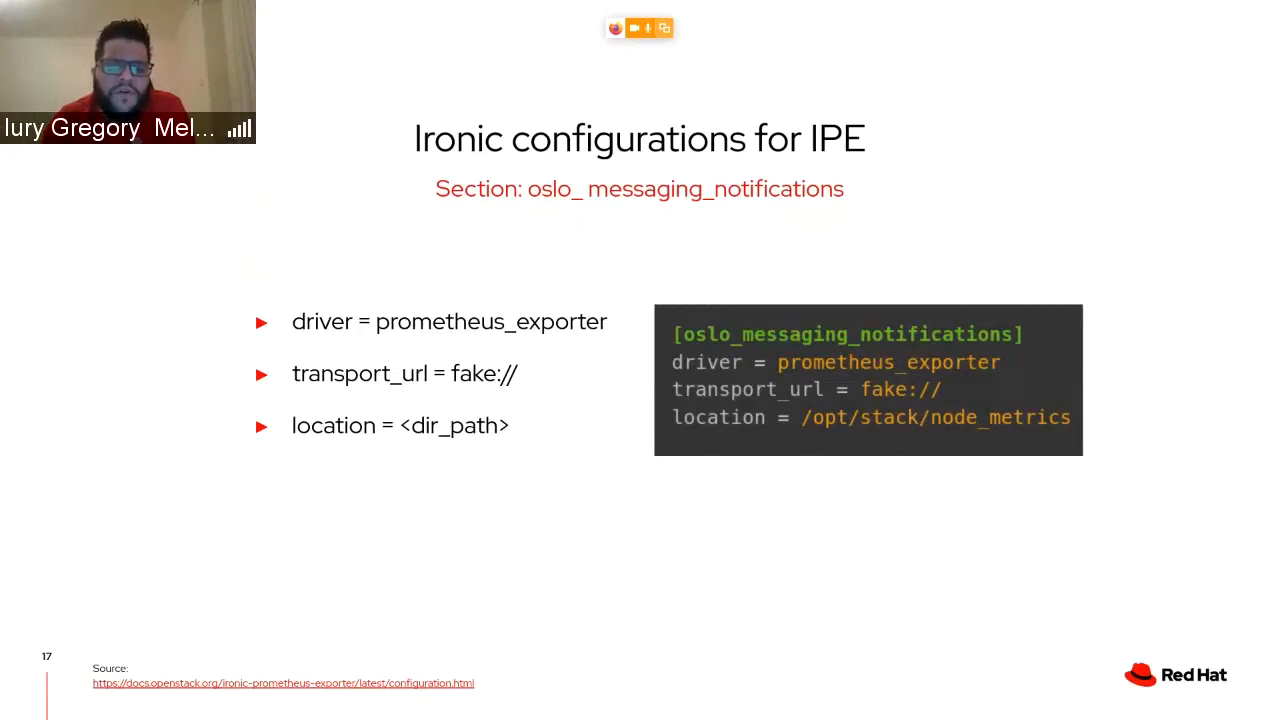
pyautogui.press('Right')
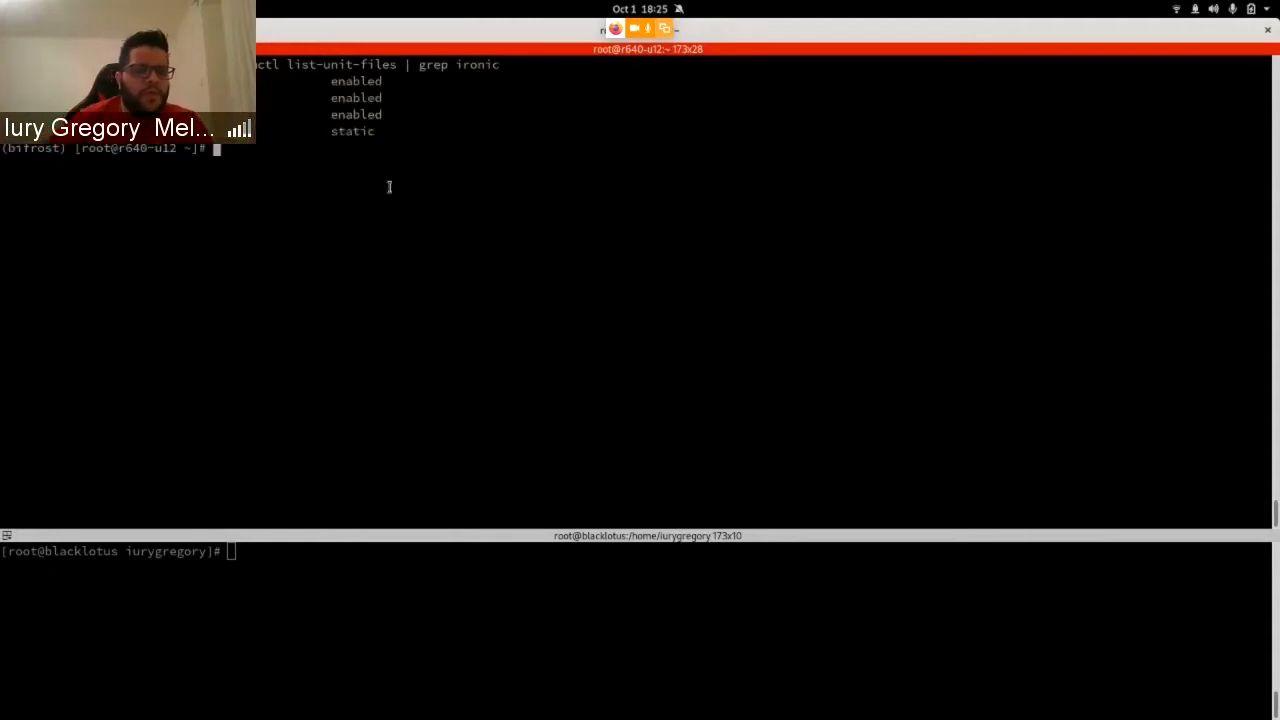
# Run 'baremetal node list' showing r640-u09 active and dl380 in enroll.
pyautogui.press('ctrl+r')
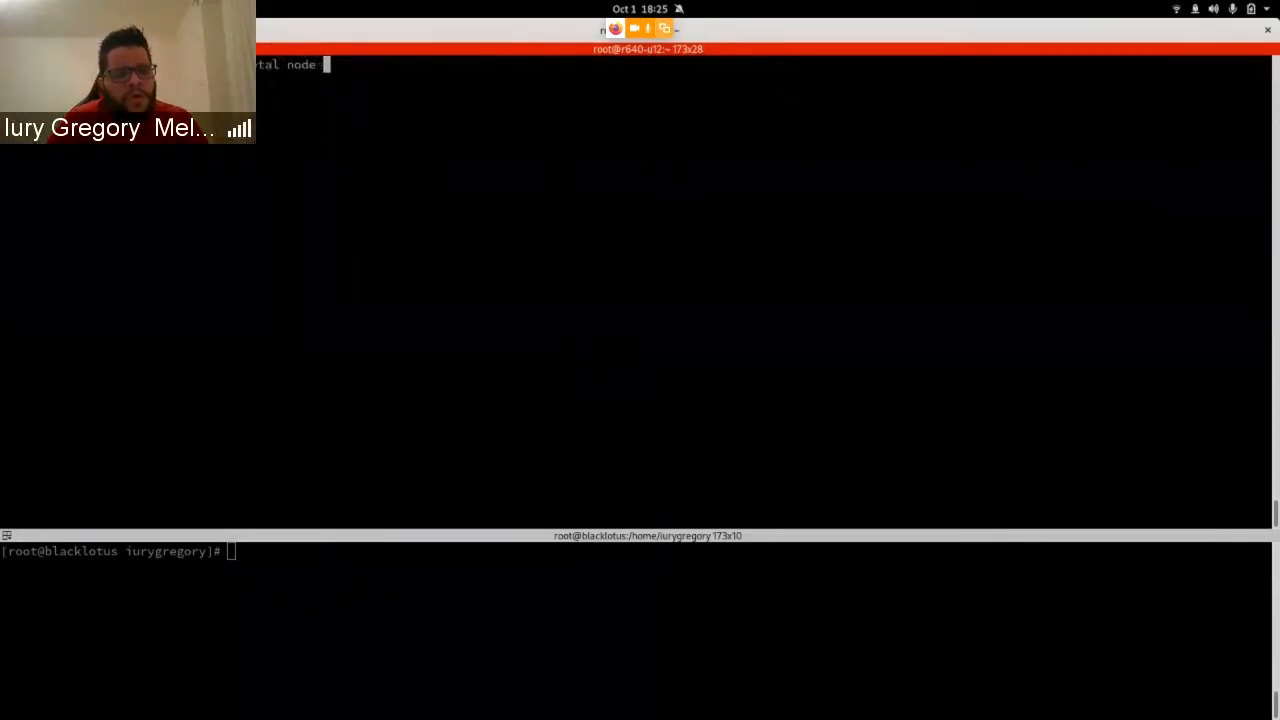
pyautogui.write(' list')
pyautogui.press('Return')
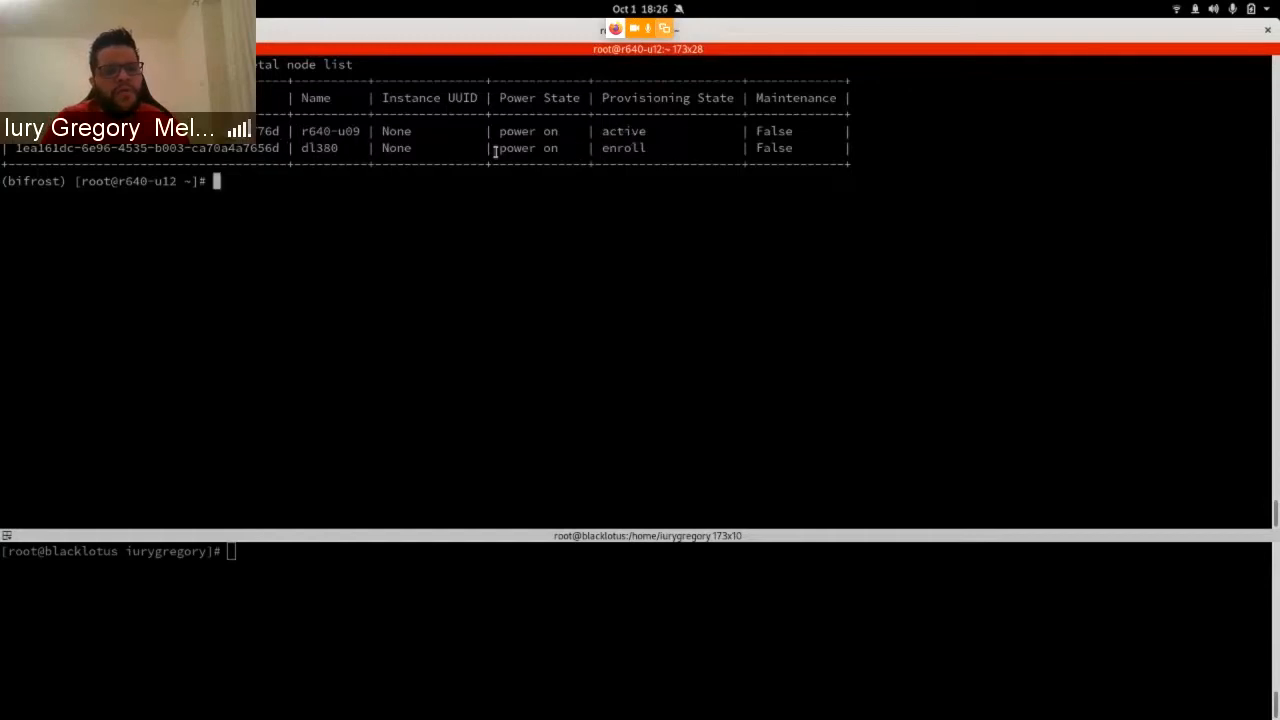
# Show node r640-u09 details with 'baremetal node show r640-u09 --fields $FIELDS'.
pyautogui.doubleClick(624, 148)
pyautogui.write('baremetal node show')
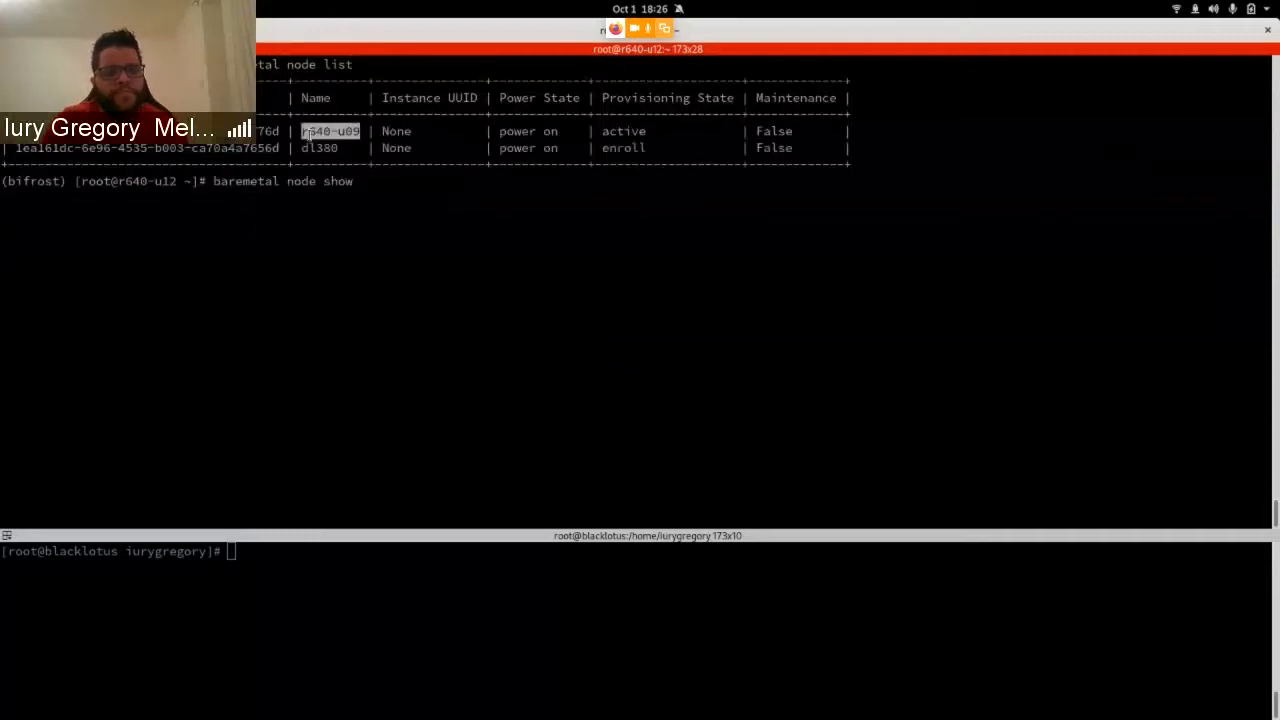
pyautogui.write('r640-u09')
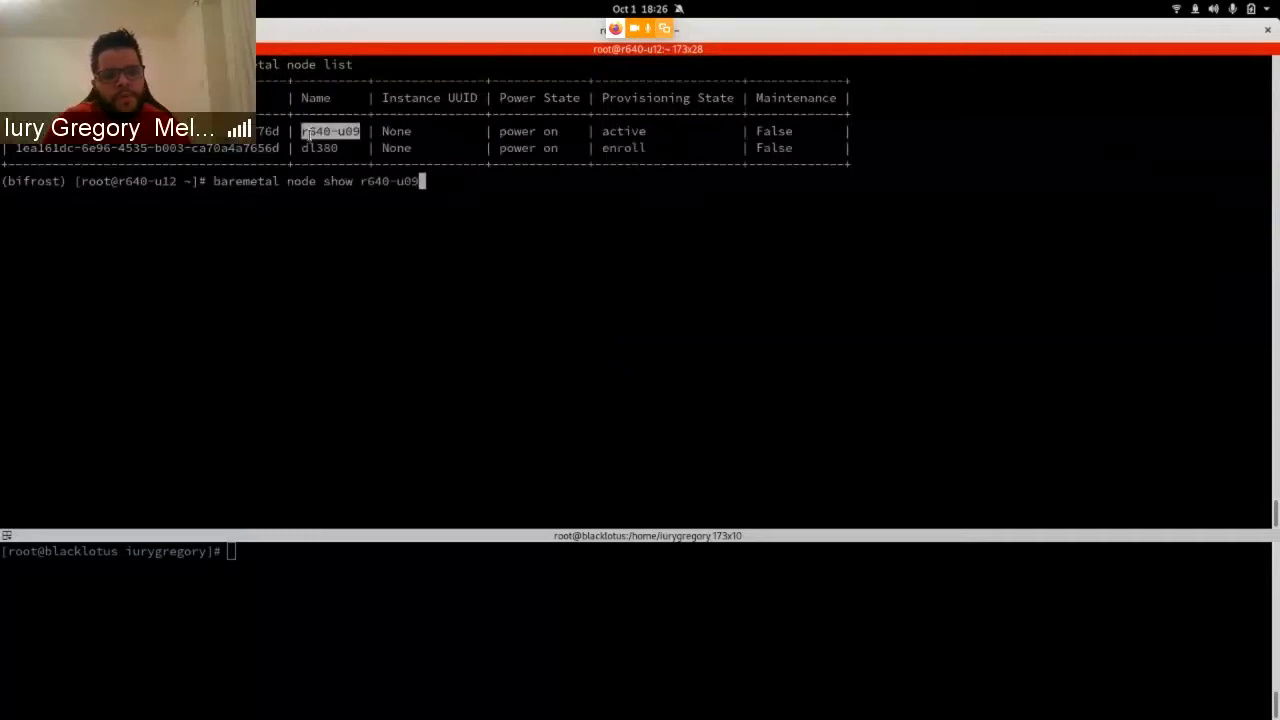
pyautogui.write('--fields')
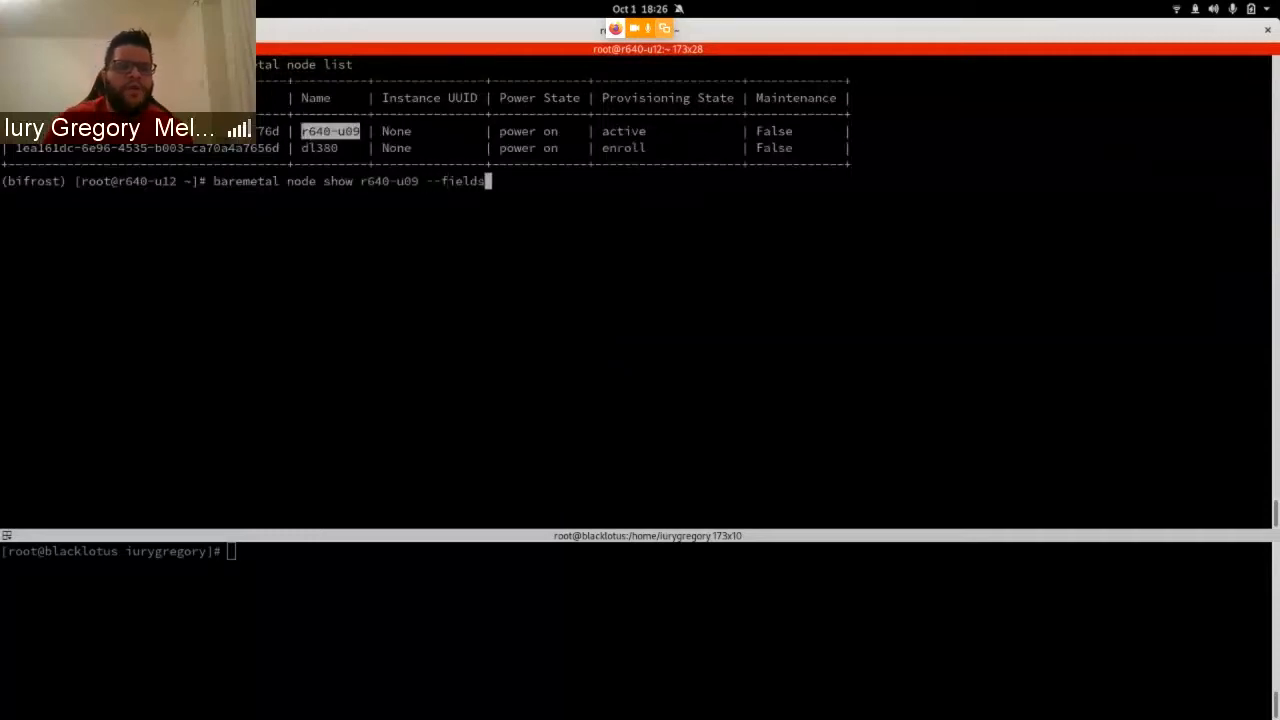
pyautogui.write('$FIELDS')
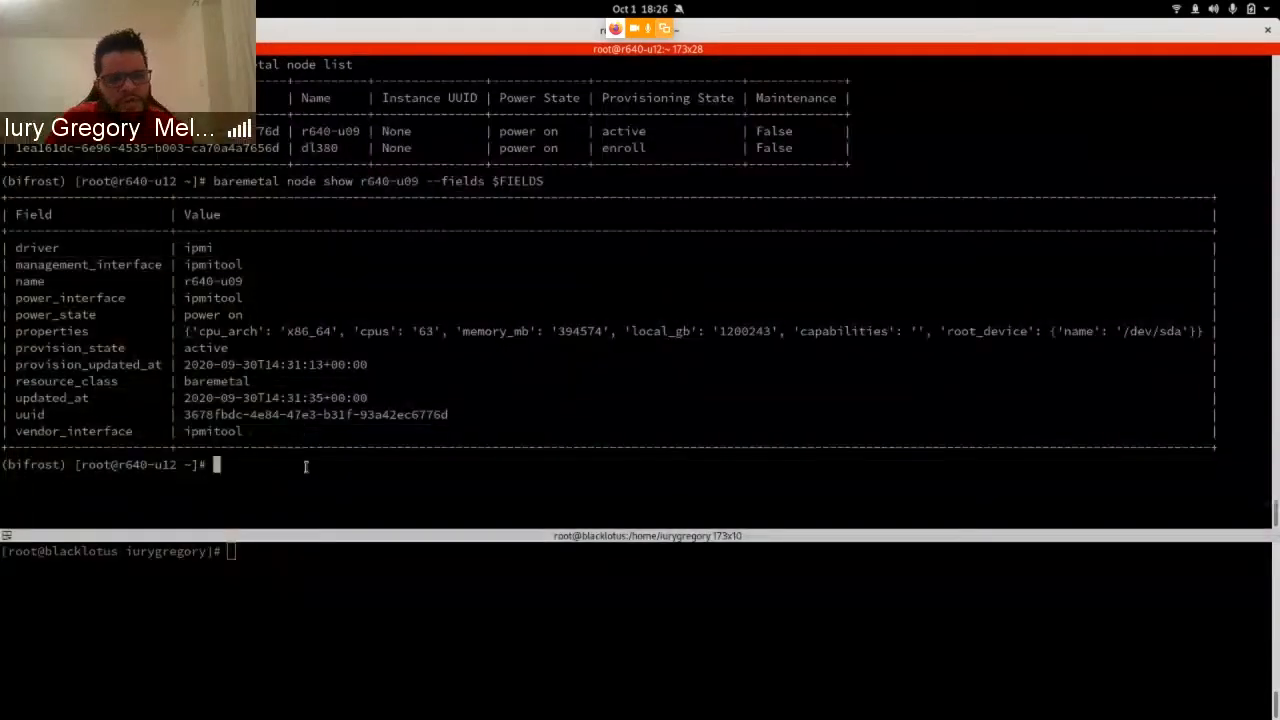
pyautogui.press('Up')
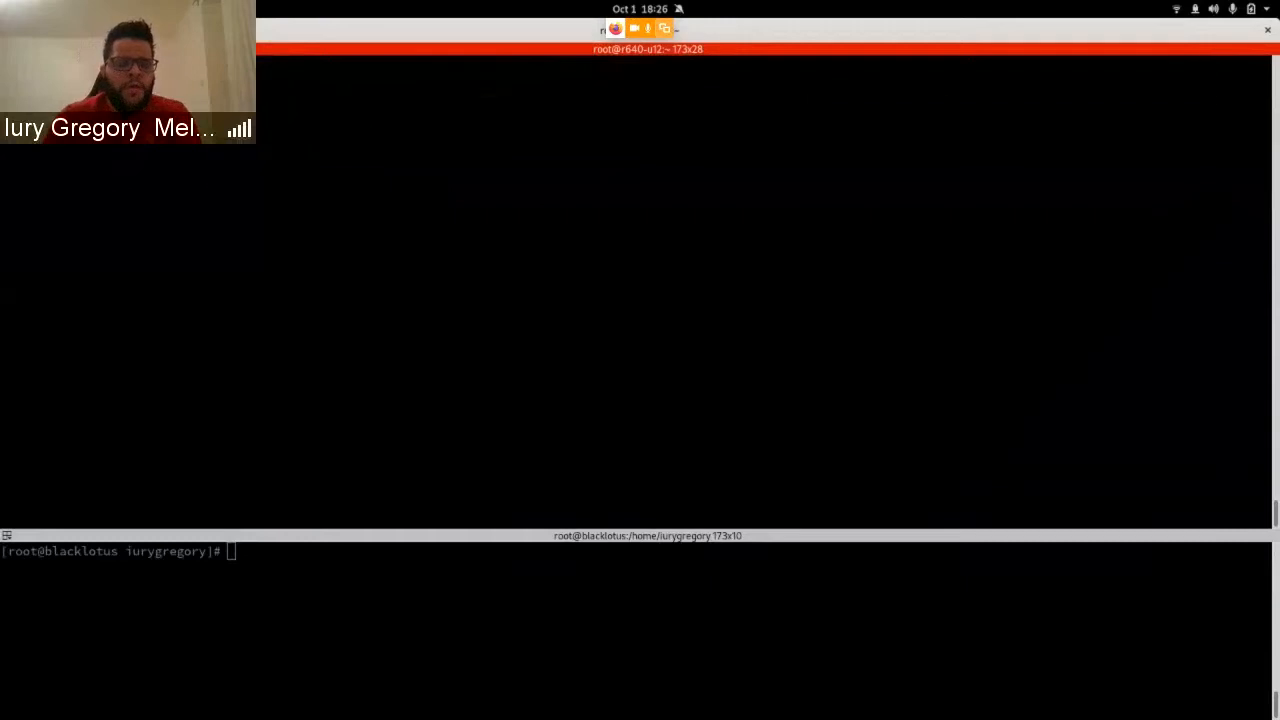
# View /etc/ironic/ironic.conf in vi at the [conductor] section with send_sensor_data settings.
pyautogui.write('c/')
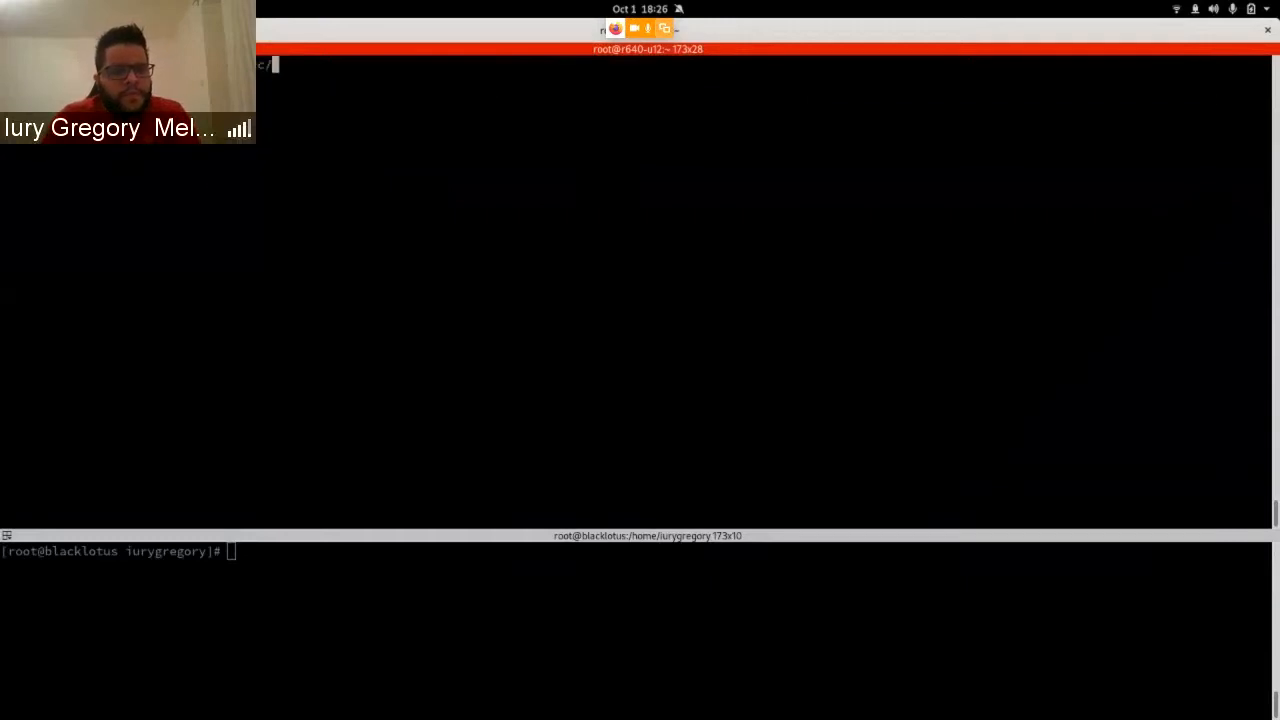
pyautogui.write('ironic')
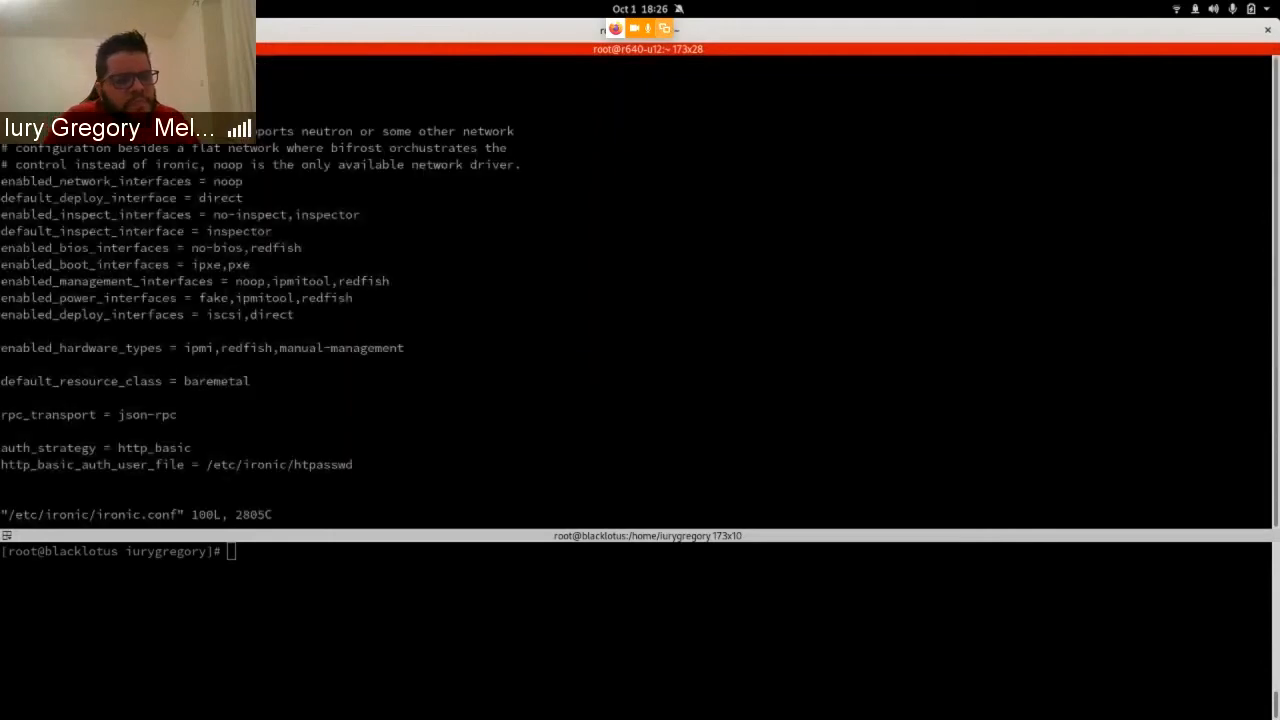
pyautogui.write('/con')
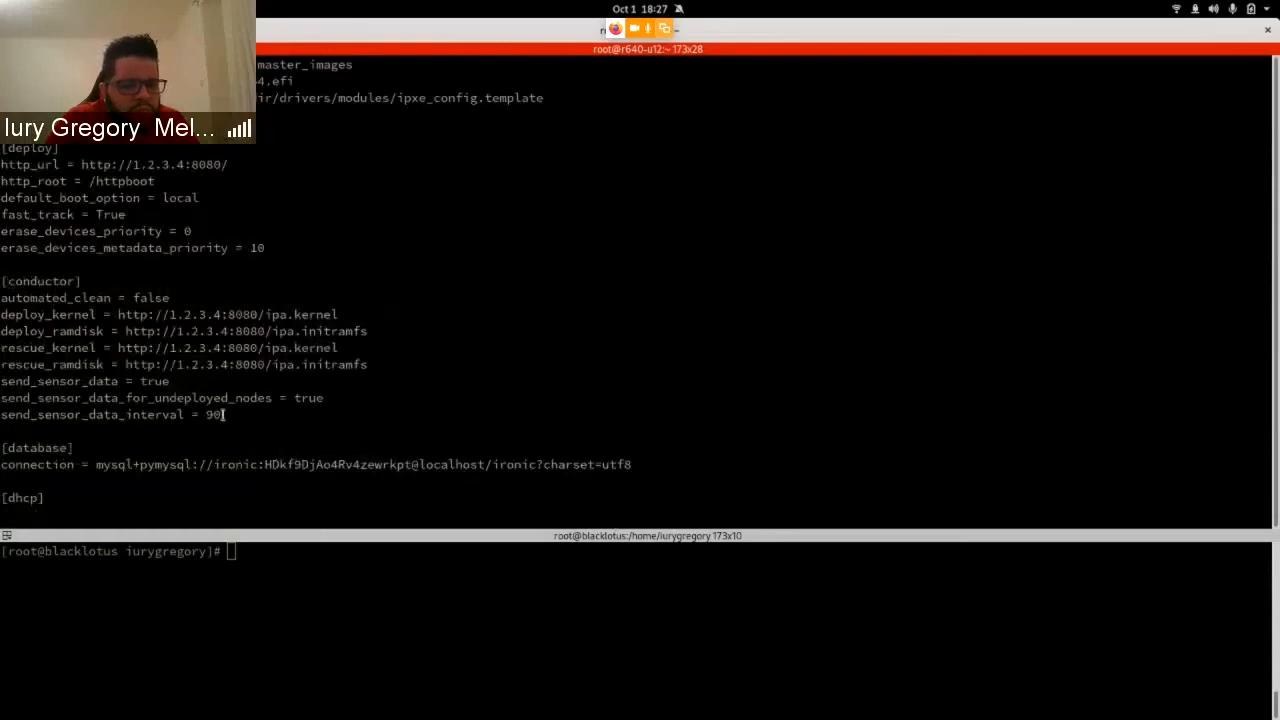
pyautogui.moveTo(0, 380); pyautogui.dragTo(220, 414)
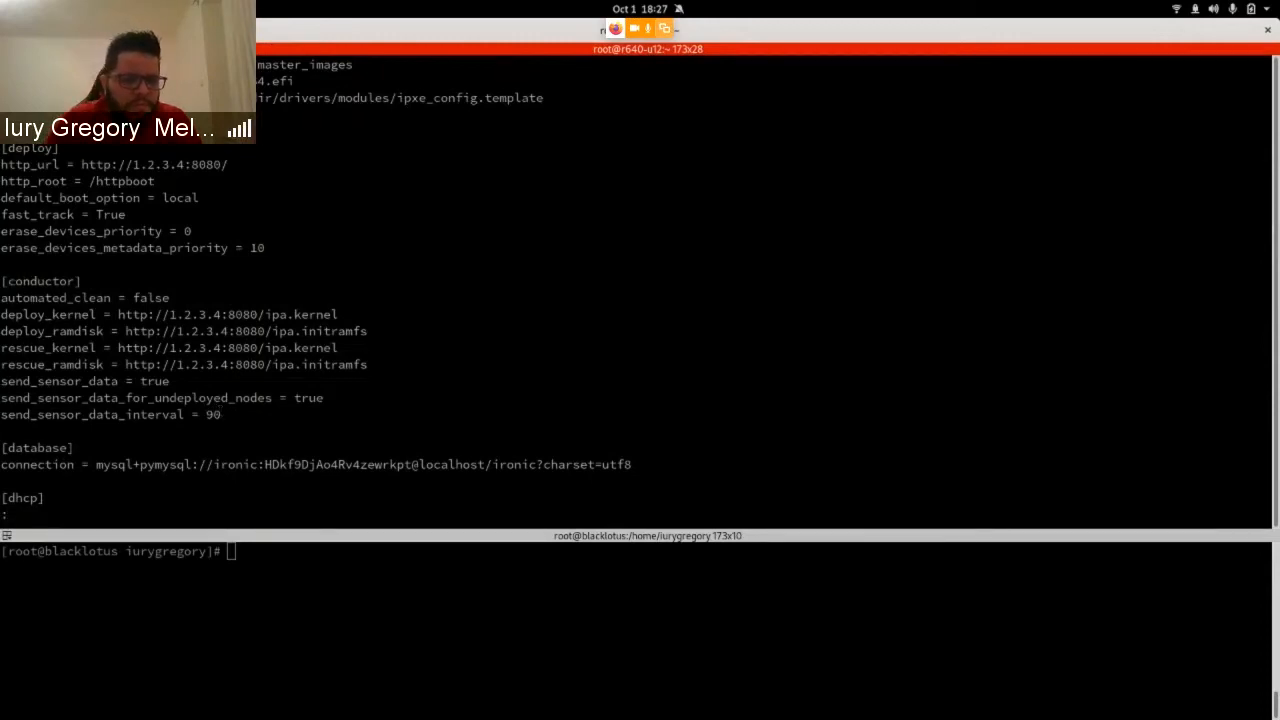
# Search the config file for the oslo_messaging notifications settings.
pyautogui.write('/oslos_m')
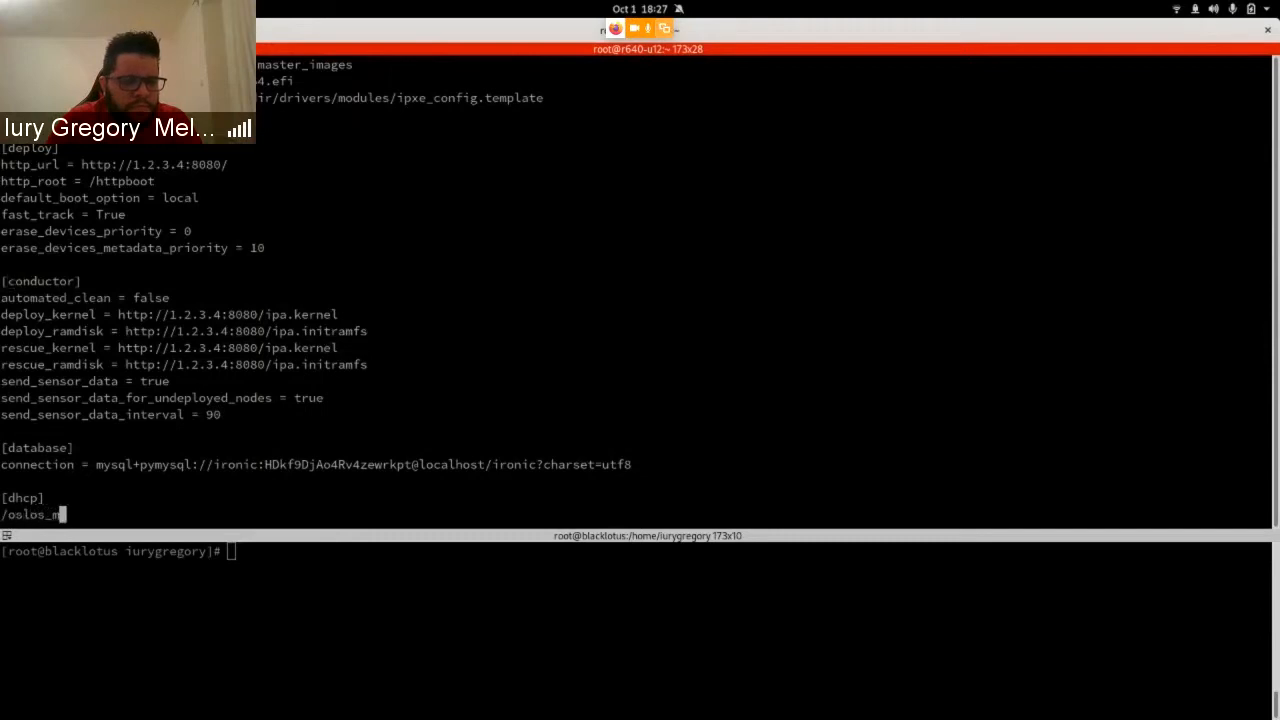
pyautogui.write('eas')
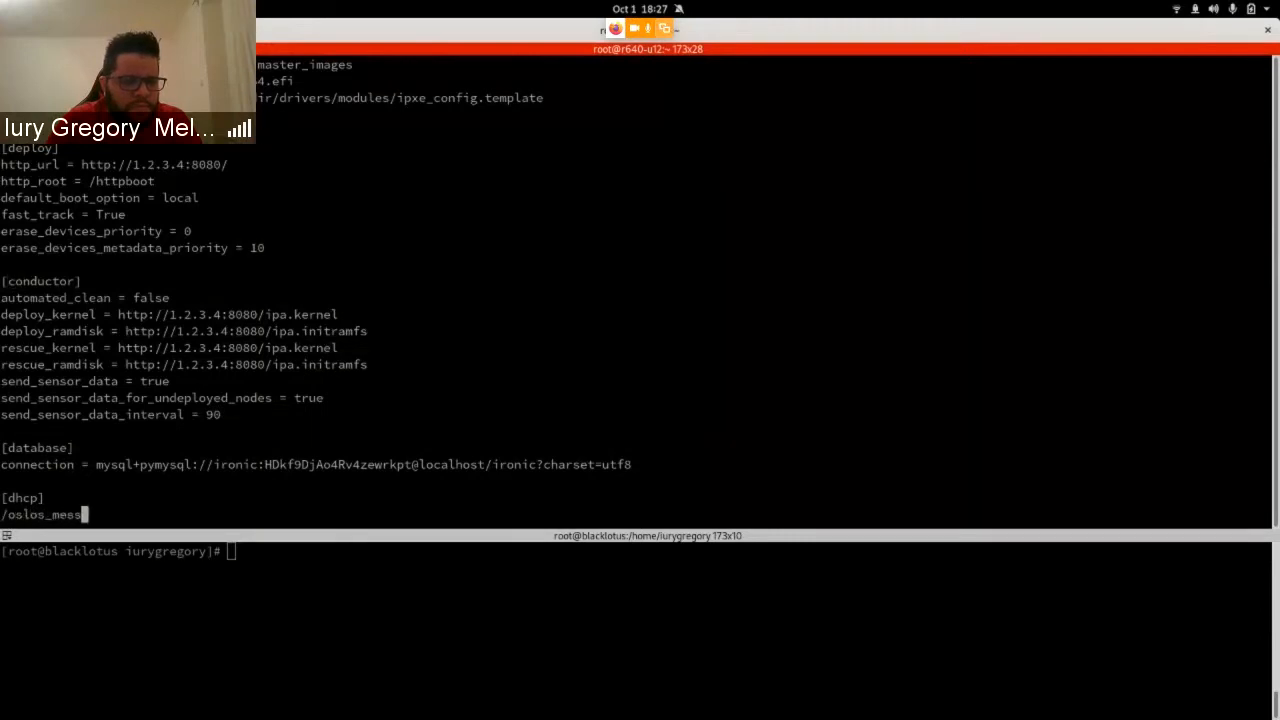
pyautogui.press('Enter')
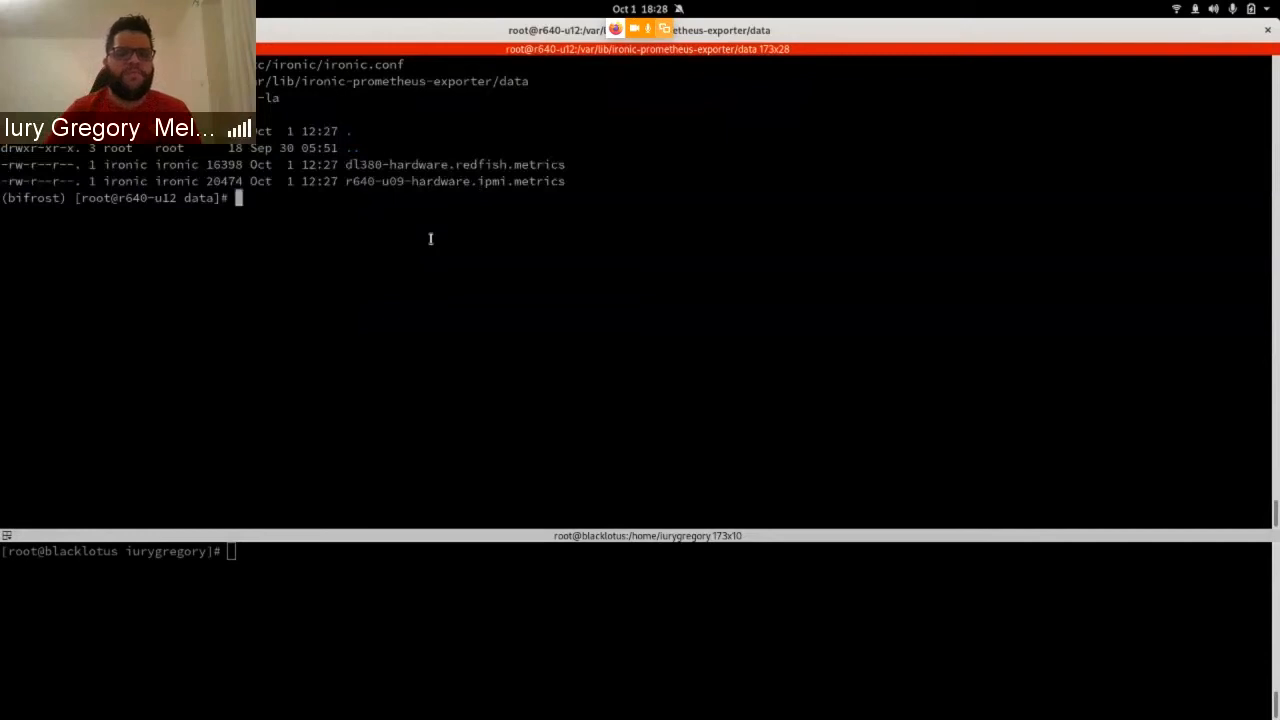
# Count lines with wc -l: 93 in dl380-hardware.redfish.metrics and 158 in r640-u09-hardware.ipmi.metrics.
pyautogui.write('cat dl380-hardware.redfish.metrics')
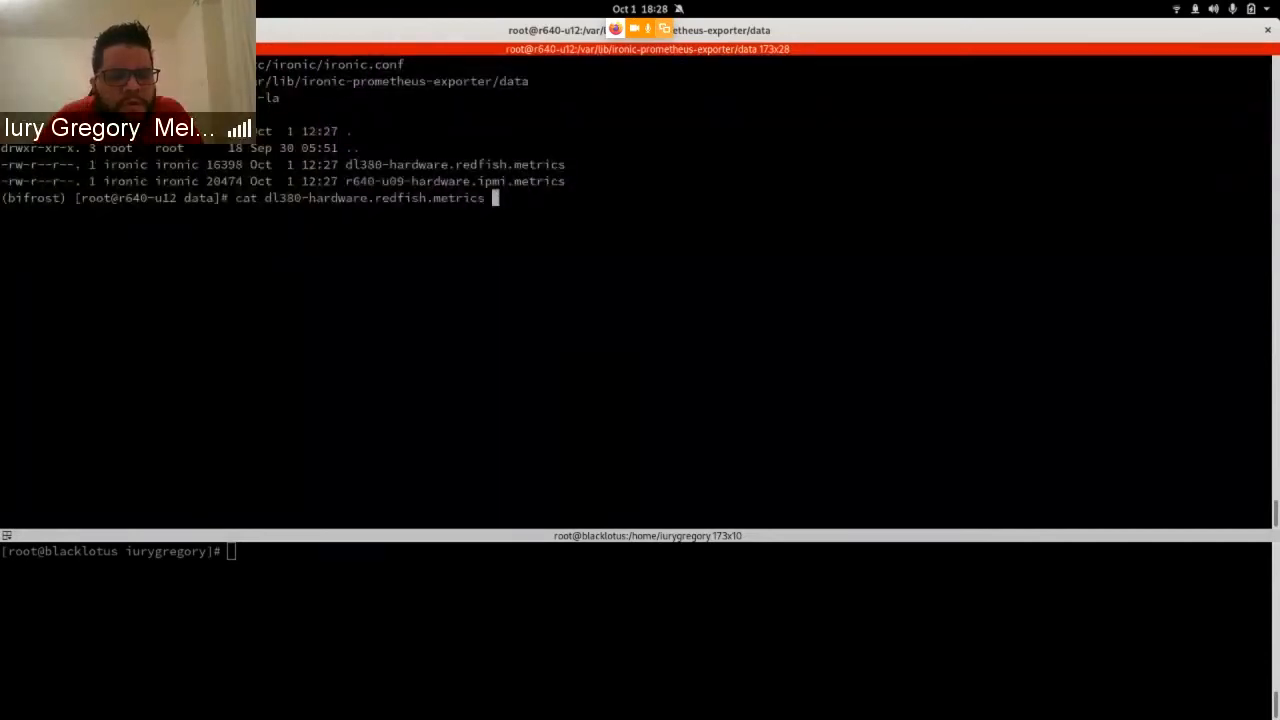
pyautogui.write('| wc -')
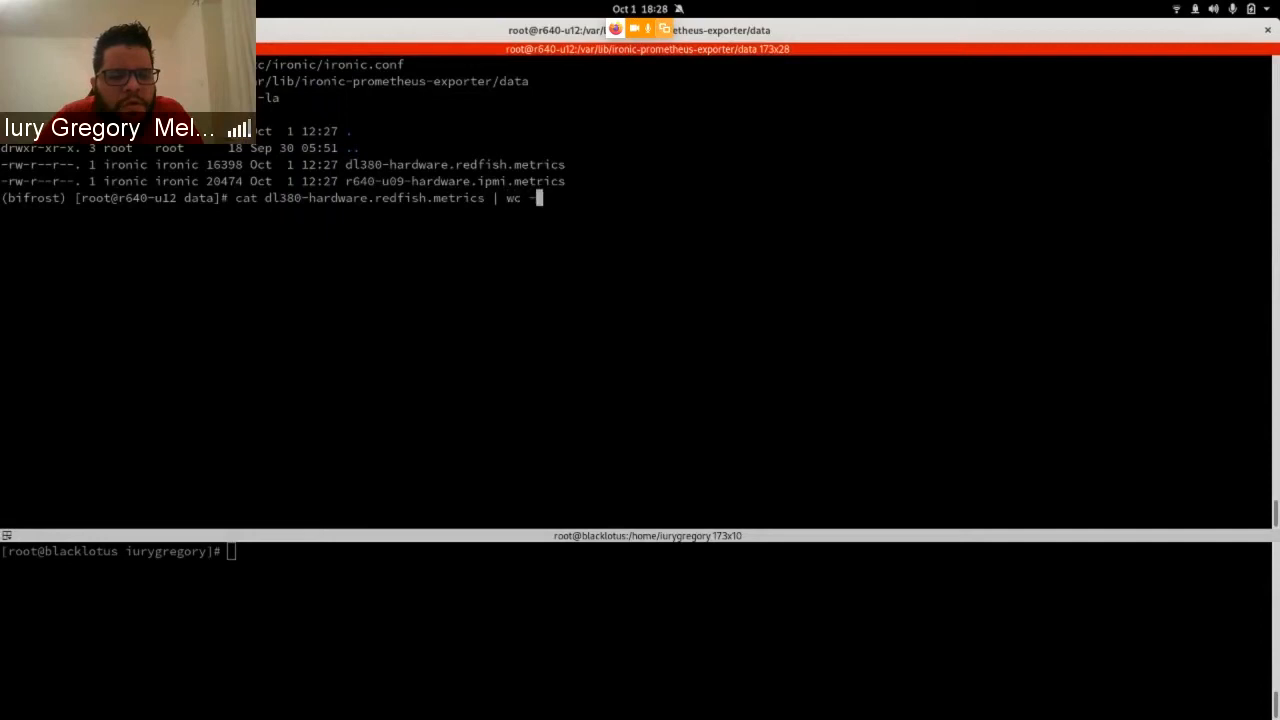
pyautogui.press('enter')
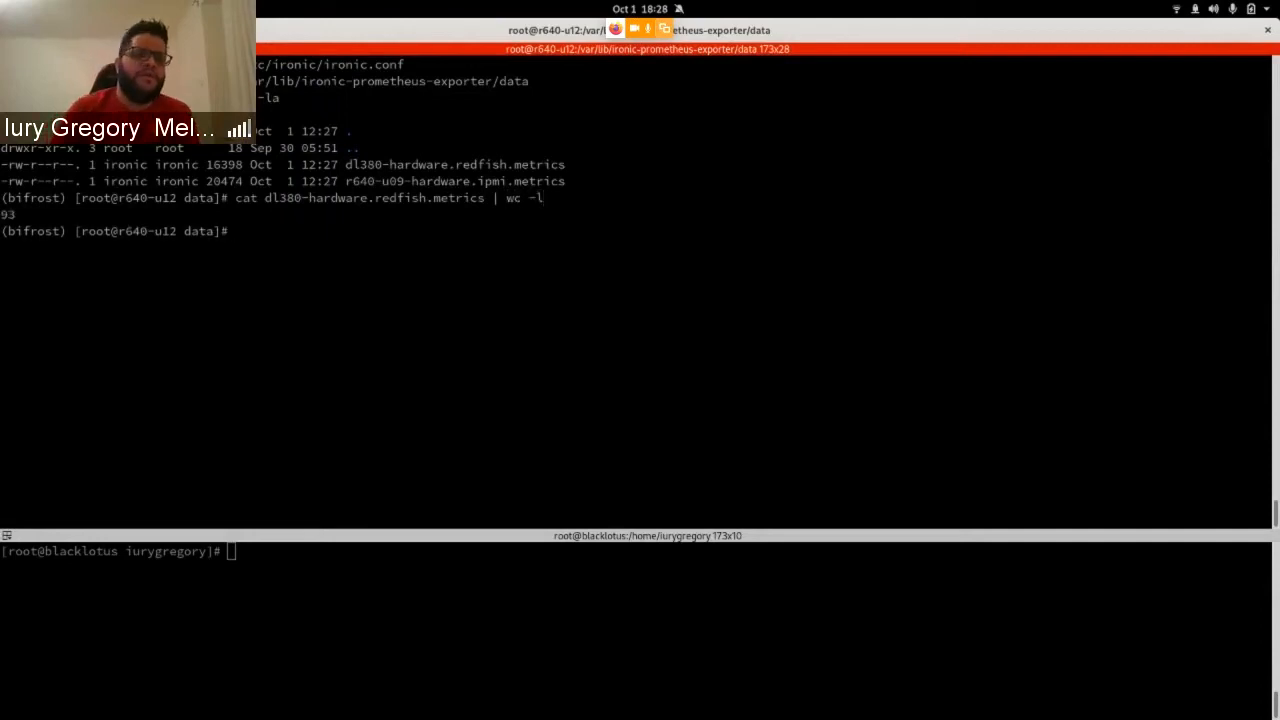
pyautogui.write('co')
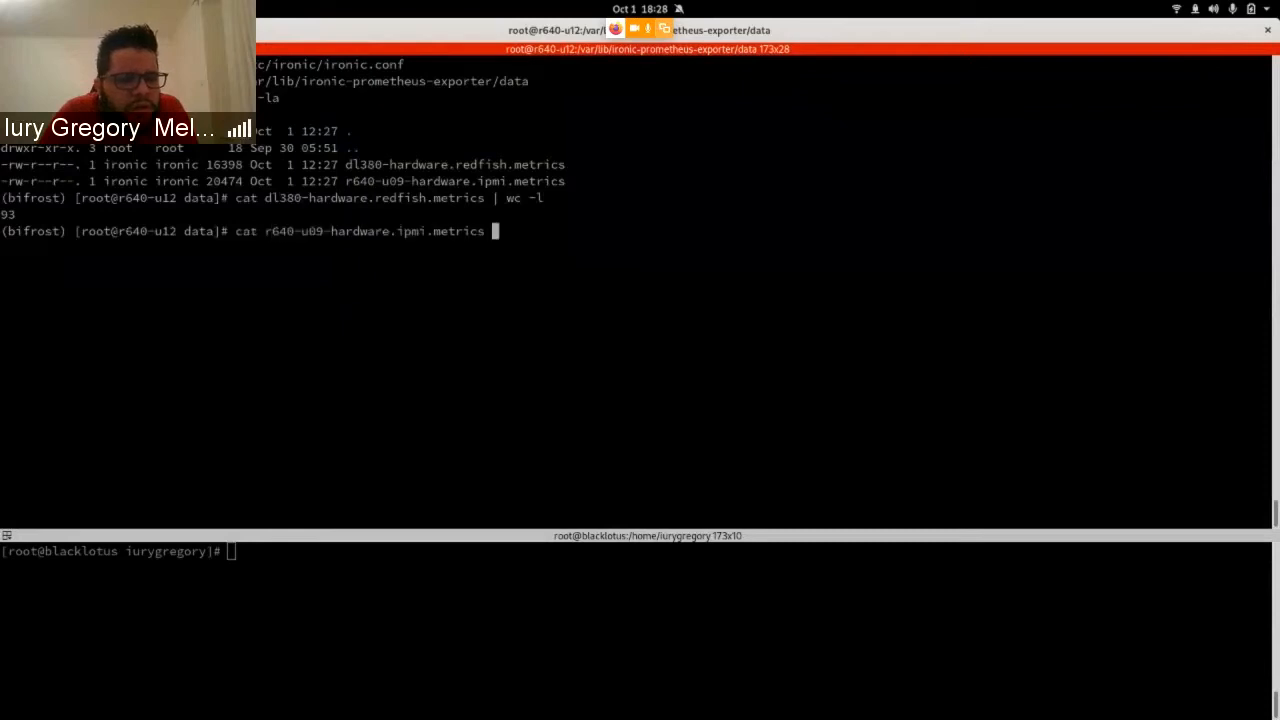
pyautogui.write('| wc -l')
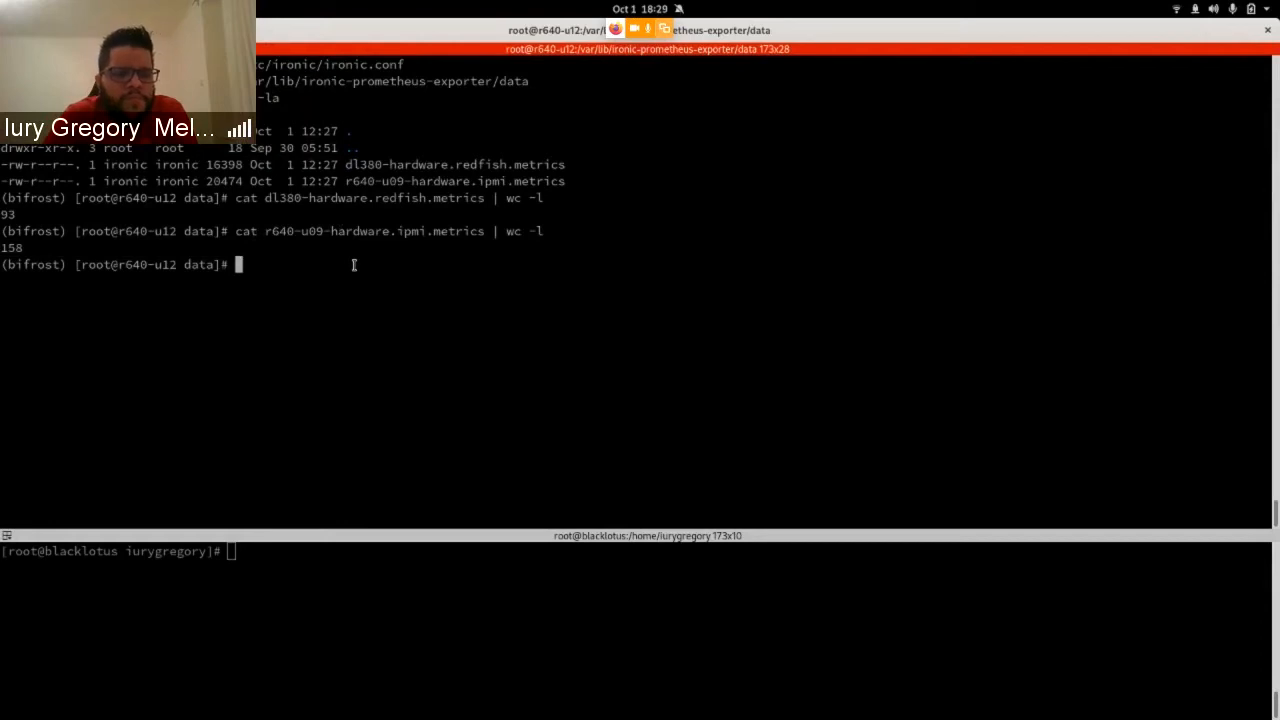
# View r640-u09-hardware.ipmi.metrics in vi, browsing processor, inlet and exhaust temperature and voltage gauges.
pyautogui.write('vi')
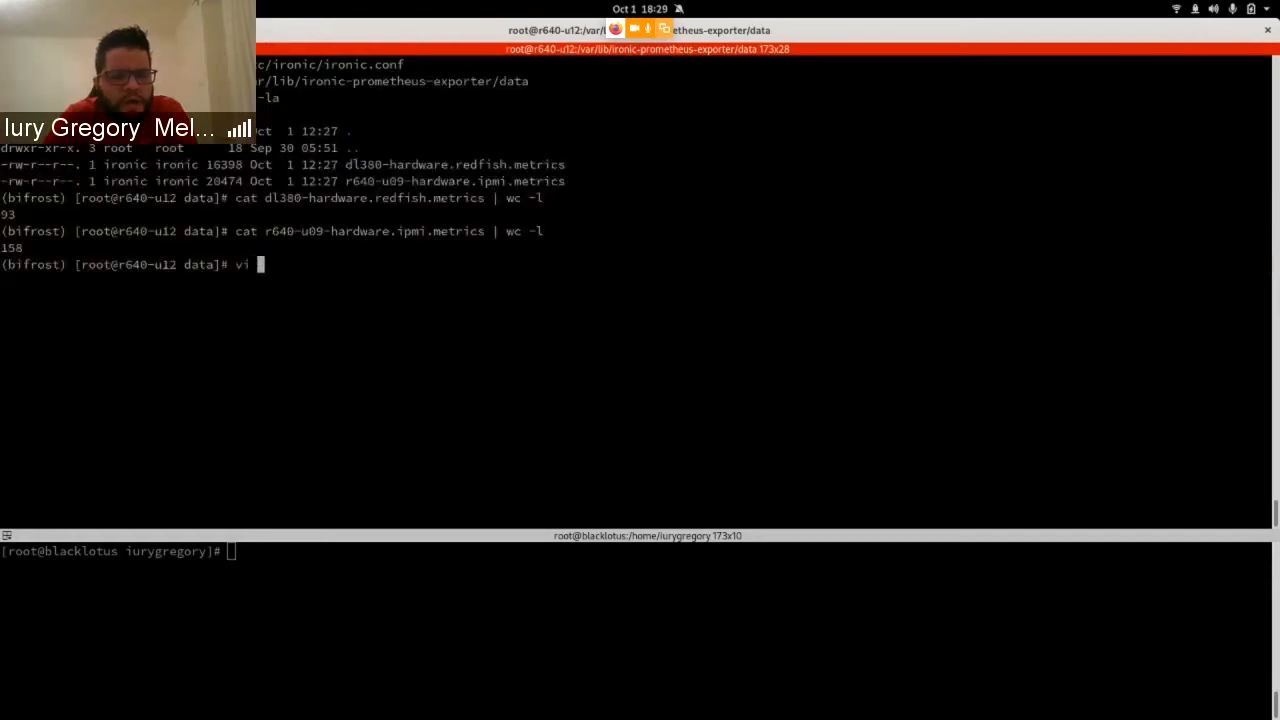
pyautogui.write('r')
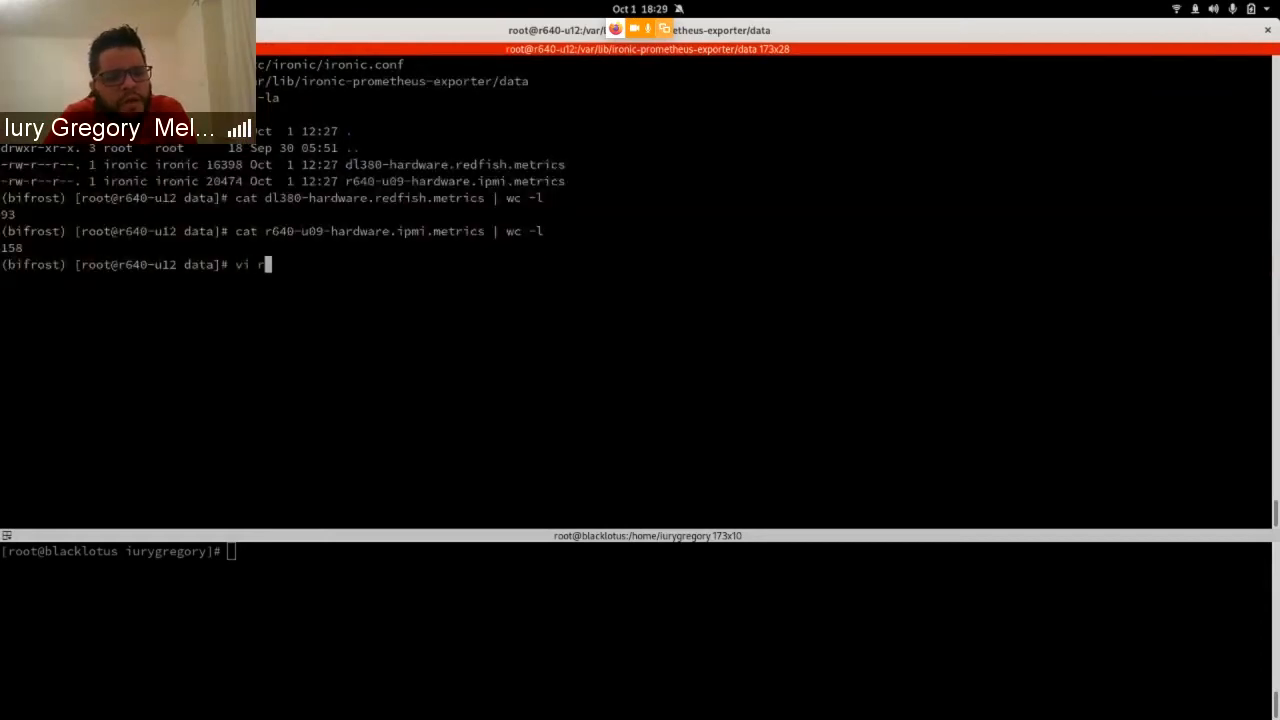
pyautogui.write('640-u09-hardware.ipmi.metrics')
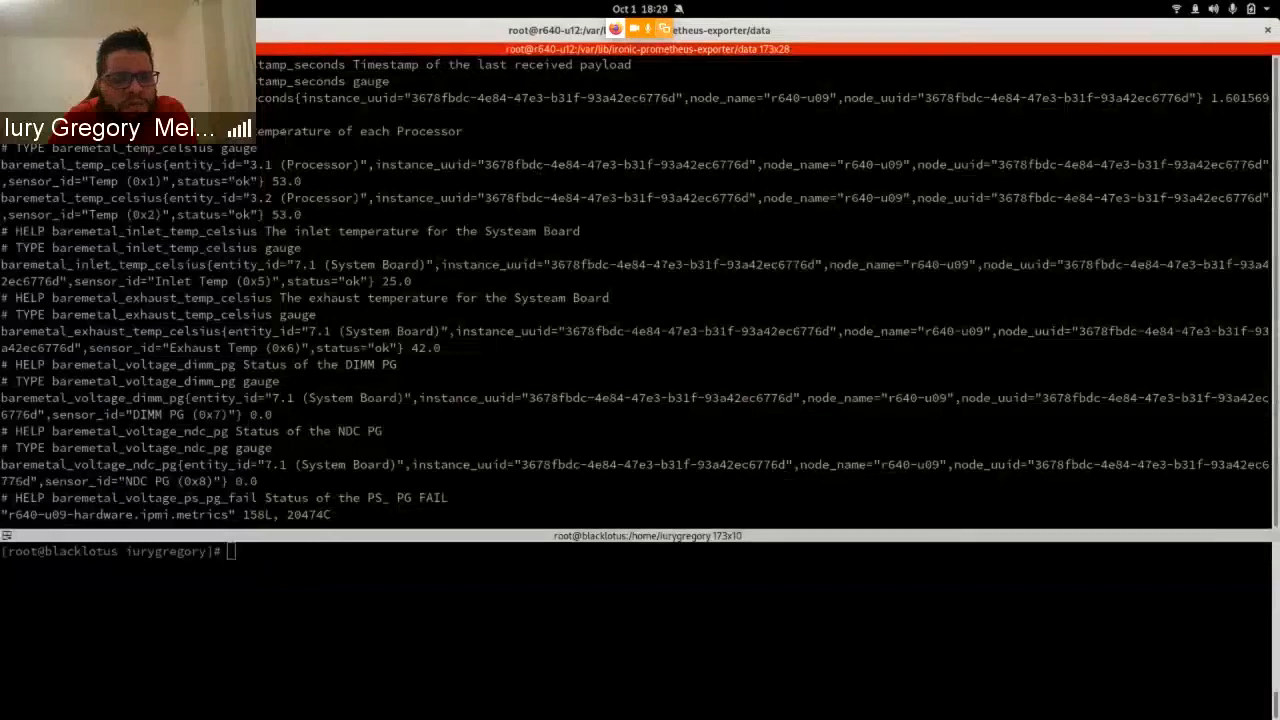
pyautogui.doubleClick(348, 96)
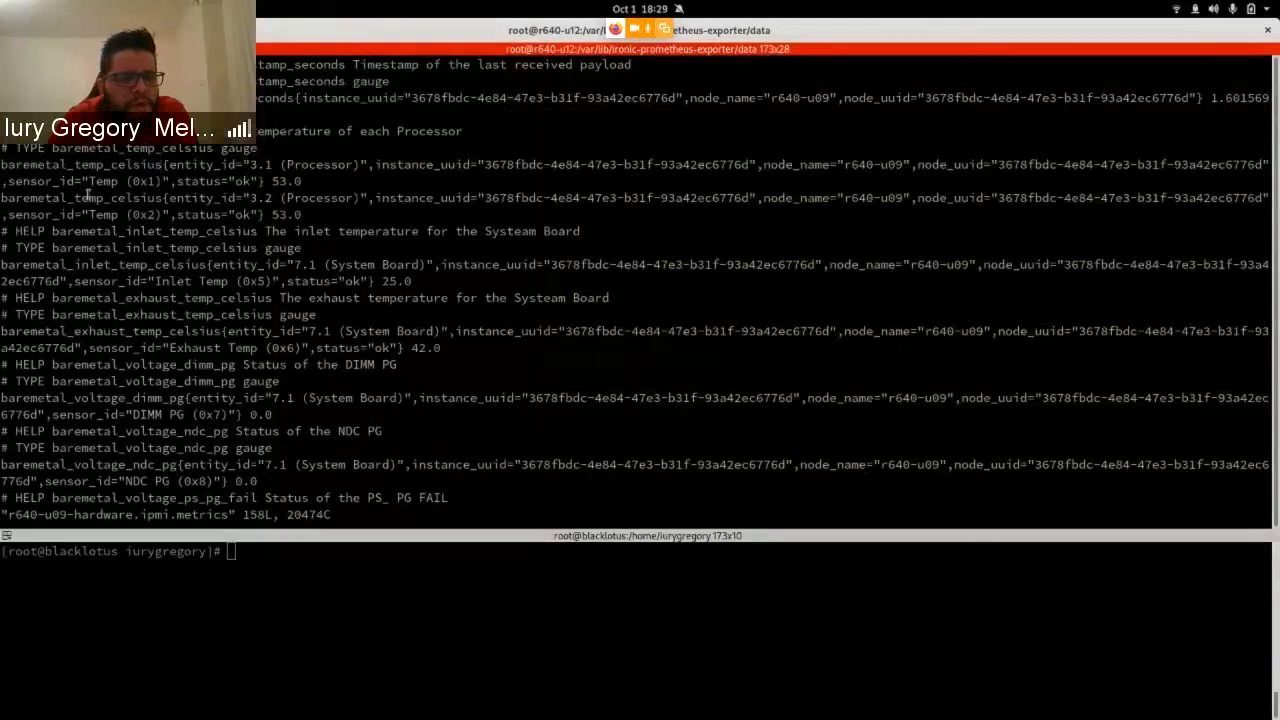
pyautogui.doubleClick(76, 198)
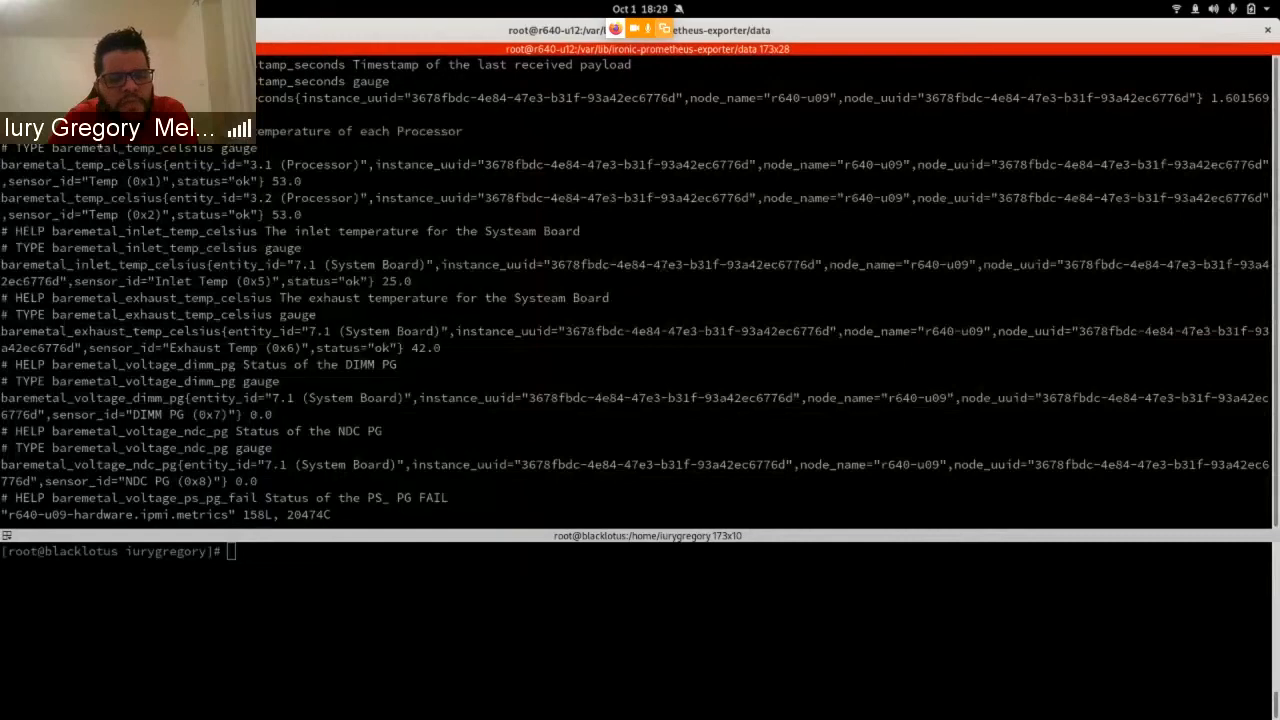
pyautogui.doubleClick(132, 148)
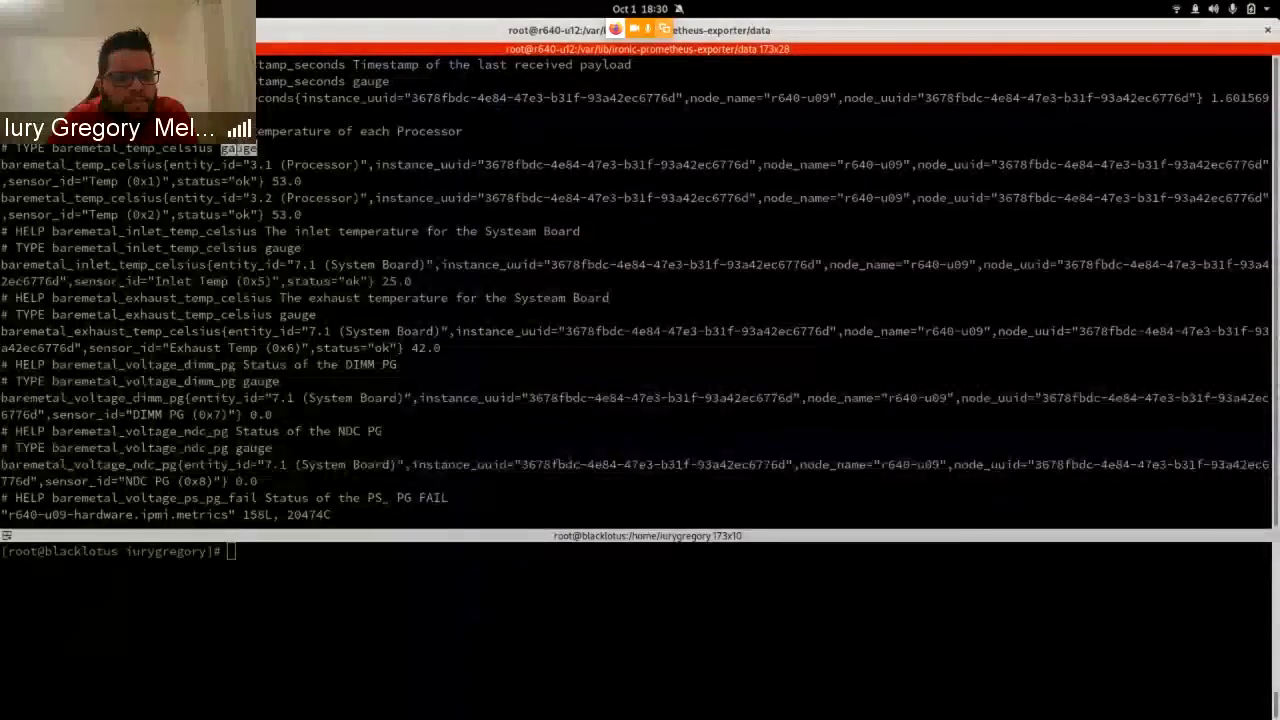
# Quit vi with :q back to the data directory prompt and start a podman command.
pyautogui.write(':q')
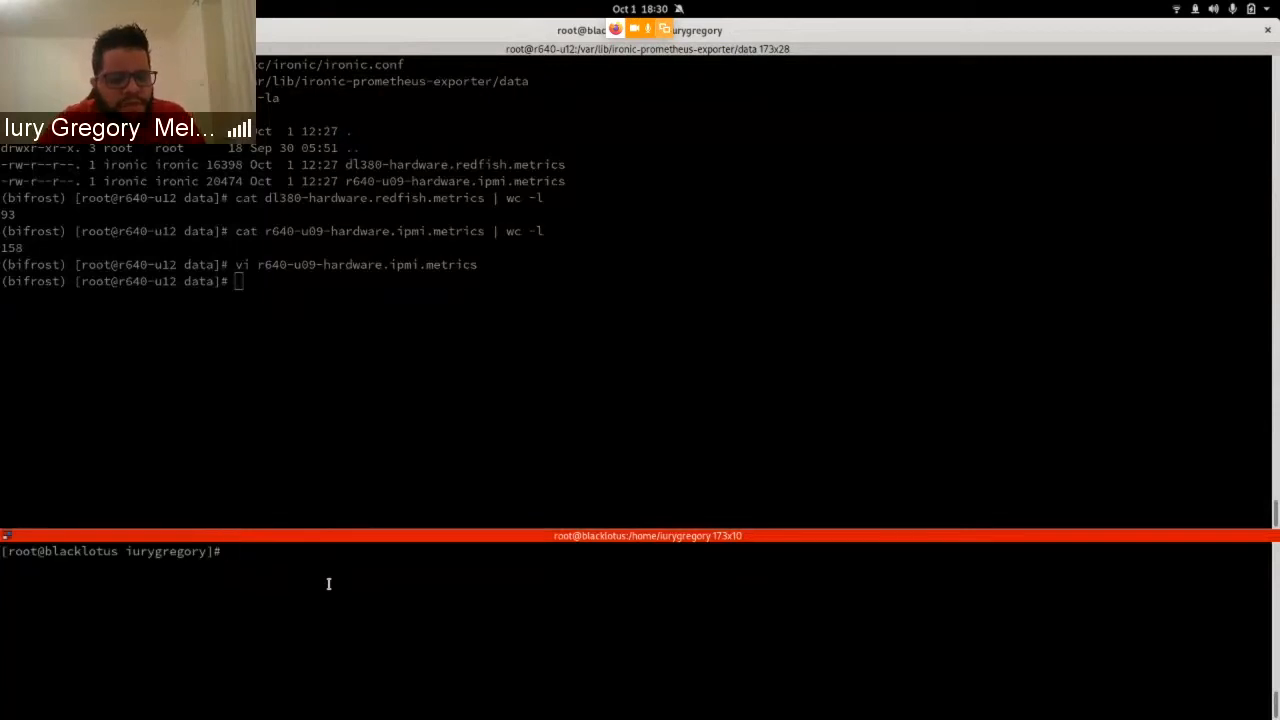
pyautogui.write('podman con')
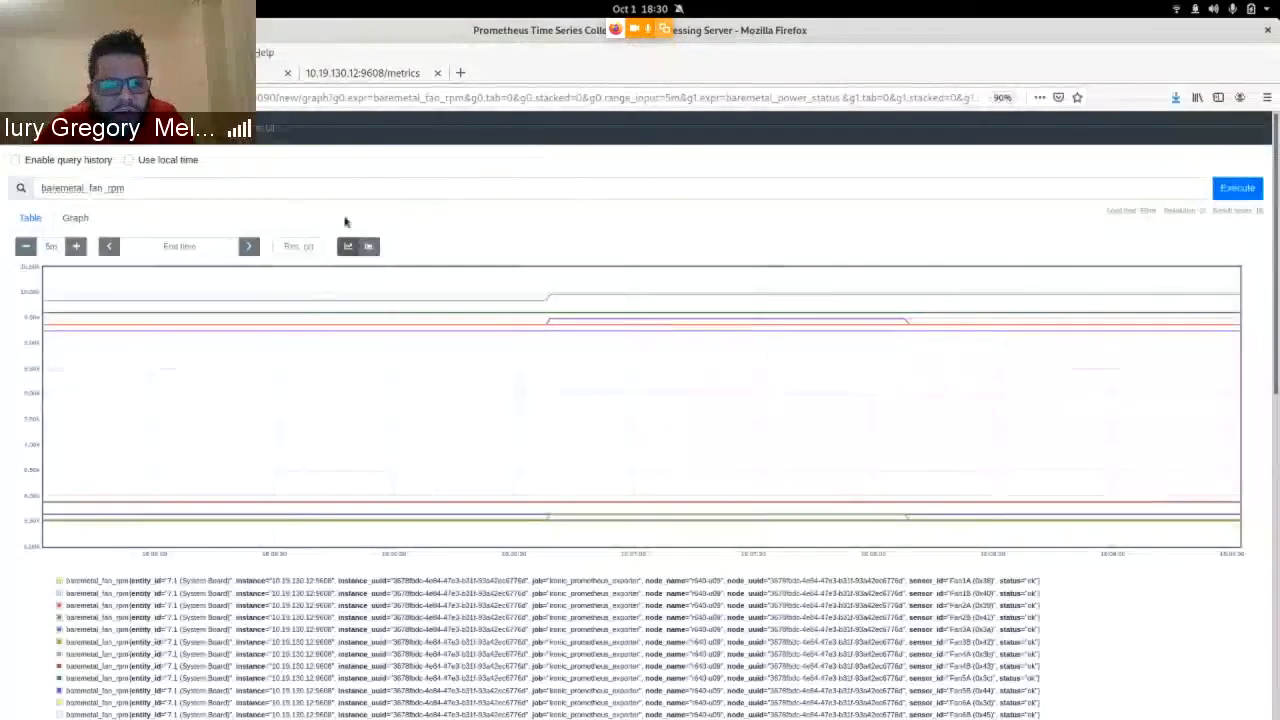
pyautogui.moveTo(796, 236)
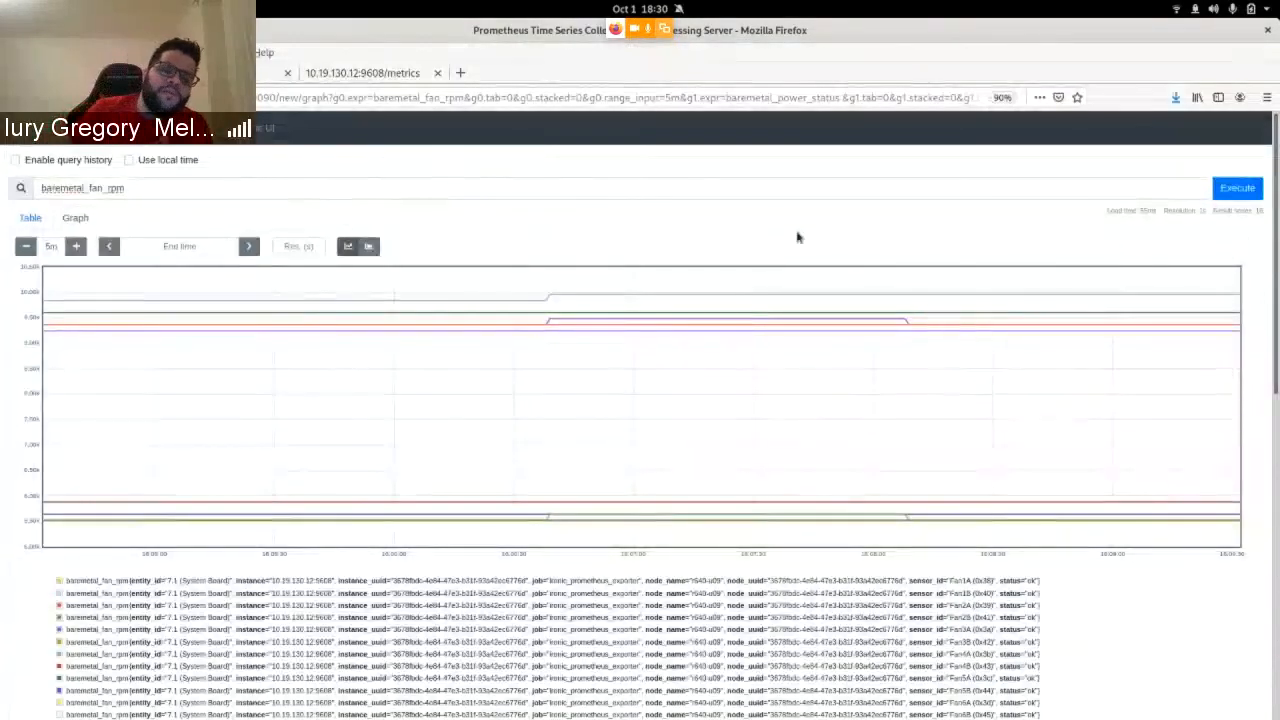
pyautogui.moveTo(392, 326)
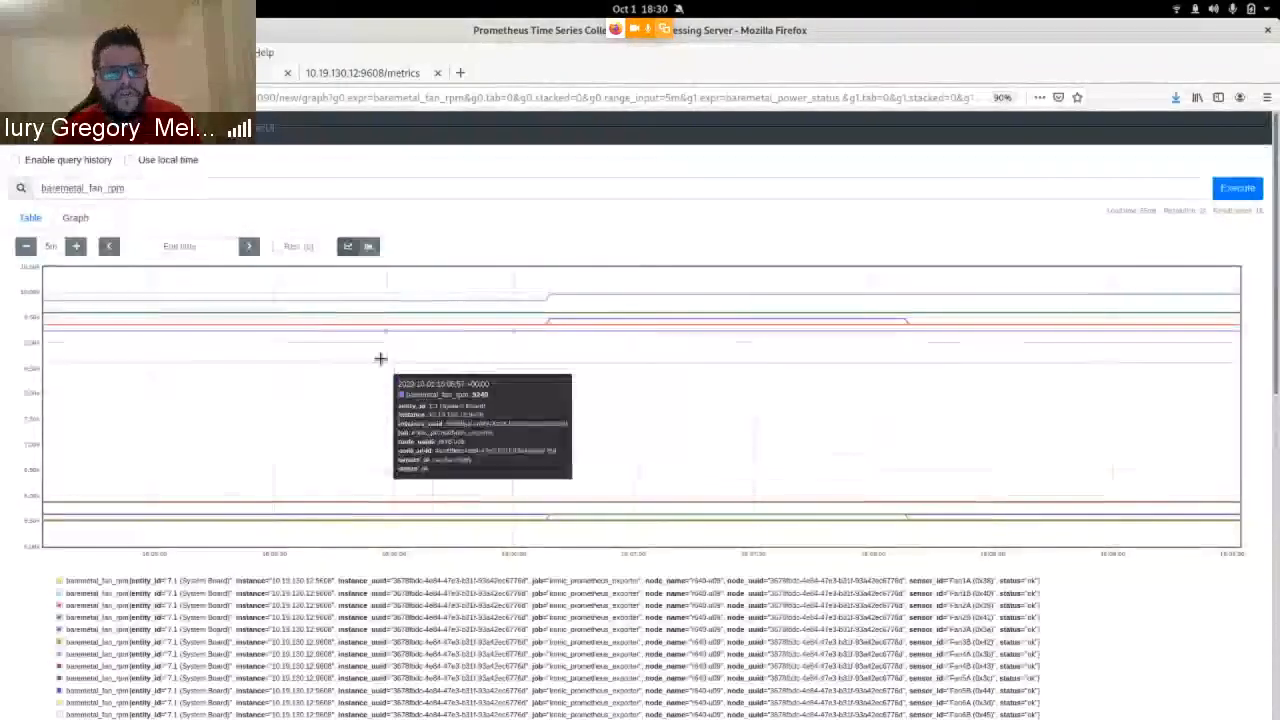
pyautogui.moveTo(76, 180)
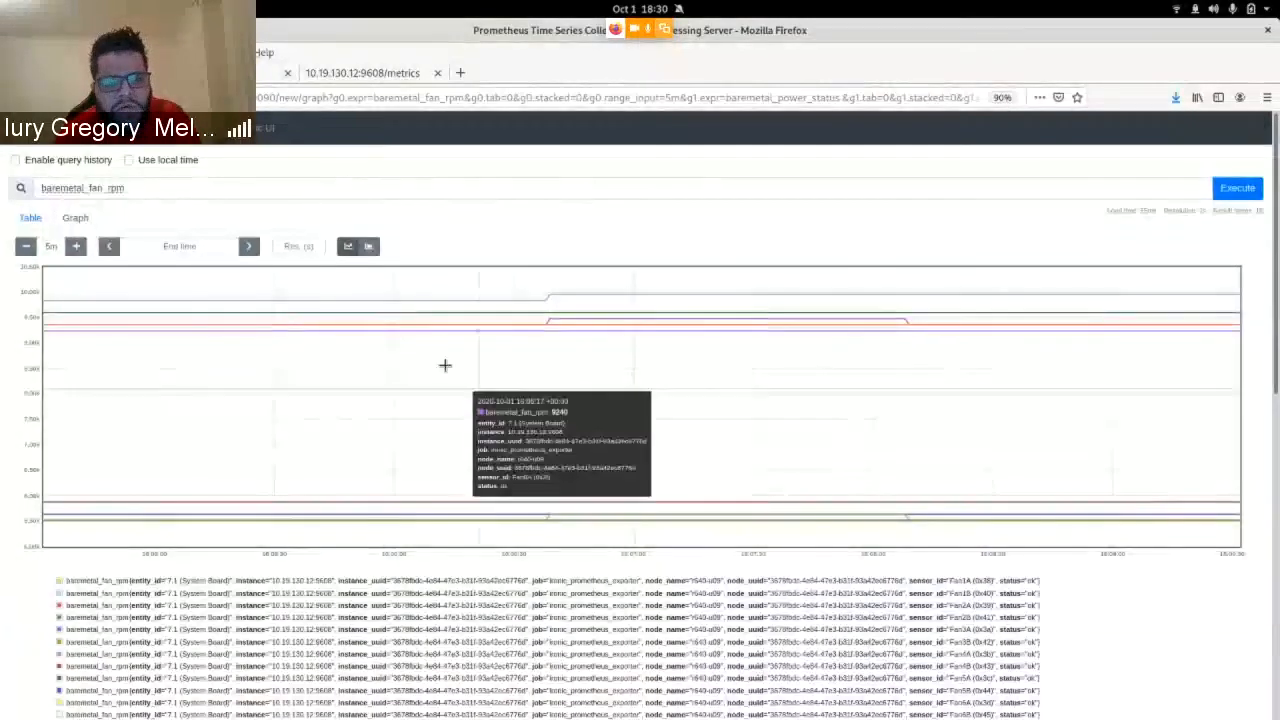
pyautogui.moveTo(440, 318)
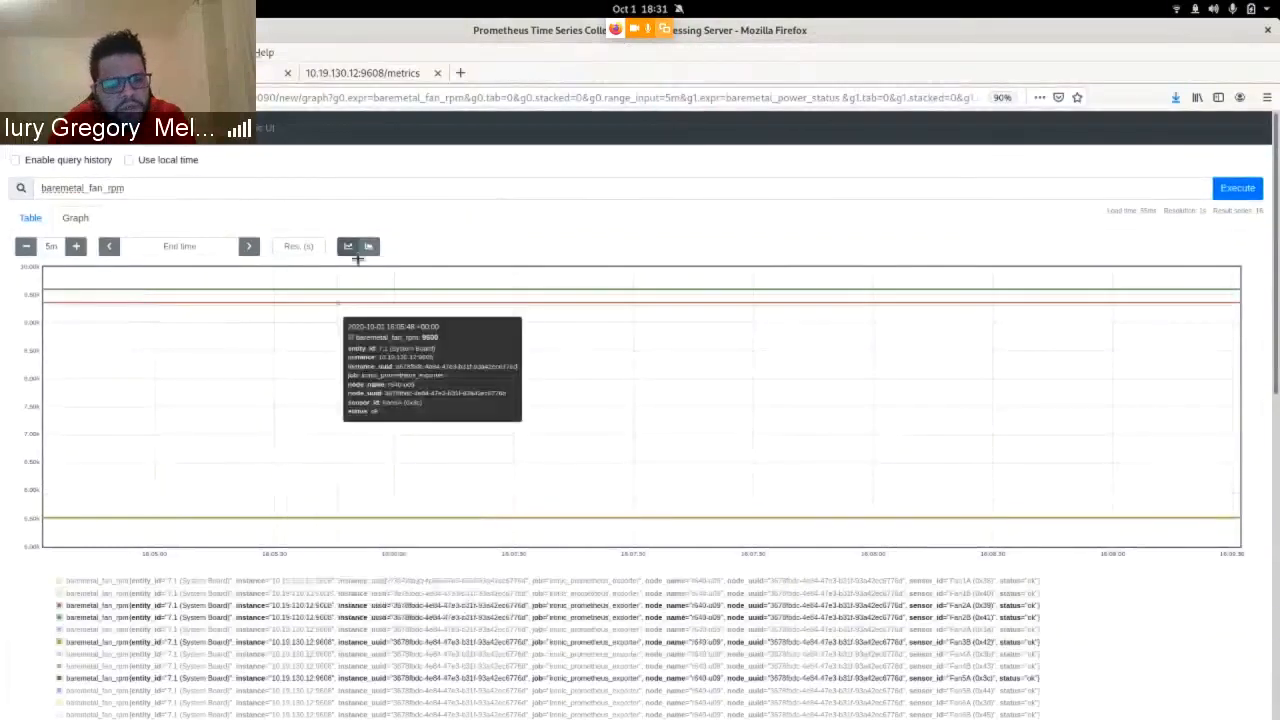
pyautogui.moveTo(356, 260)
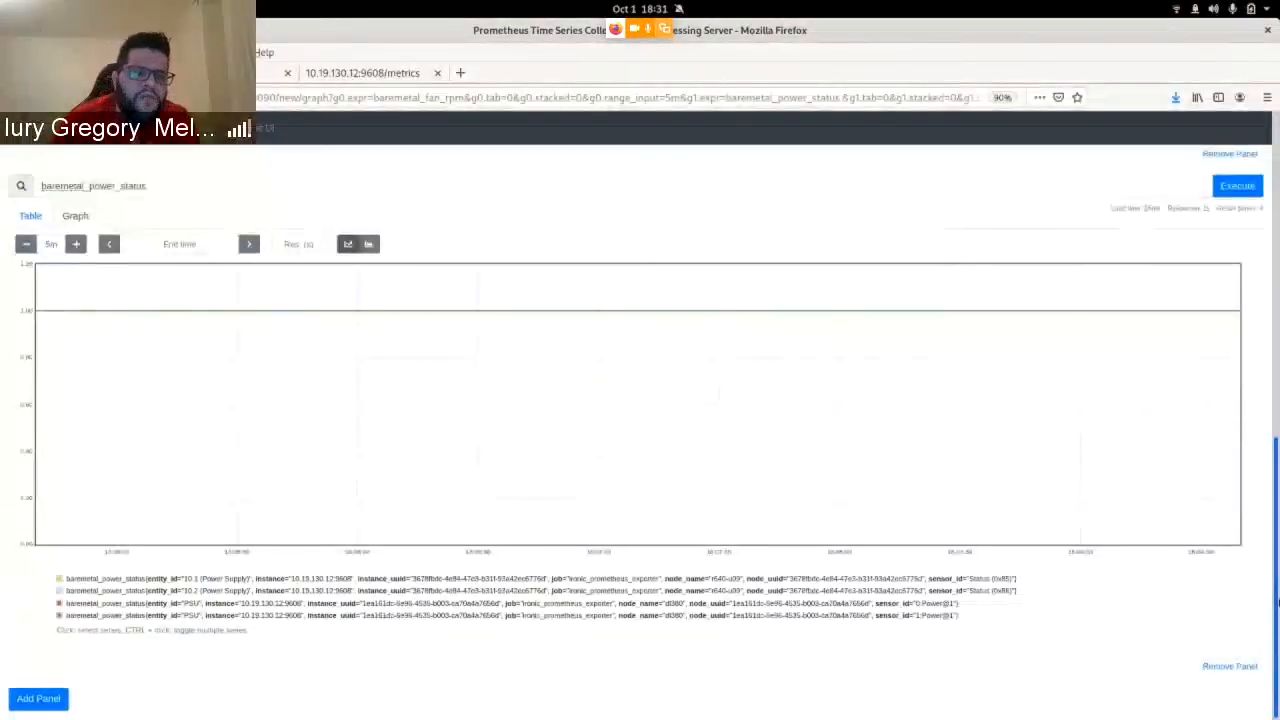
pyautogui.moveTo(734, 436)
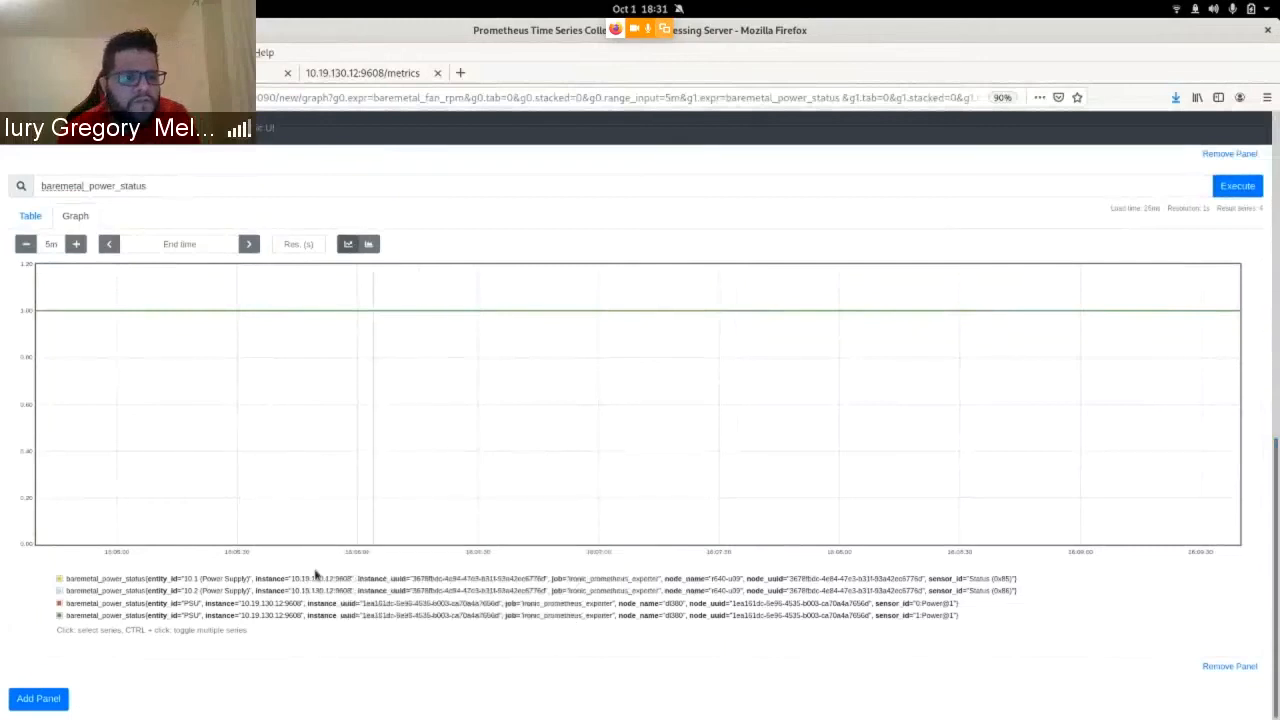
pyautogui.moveTo(324, 548)
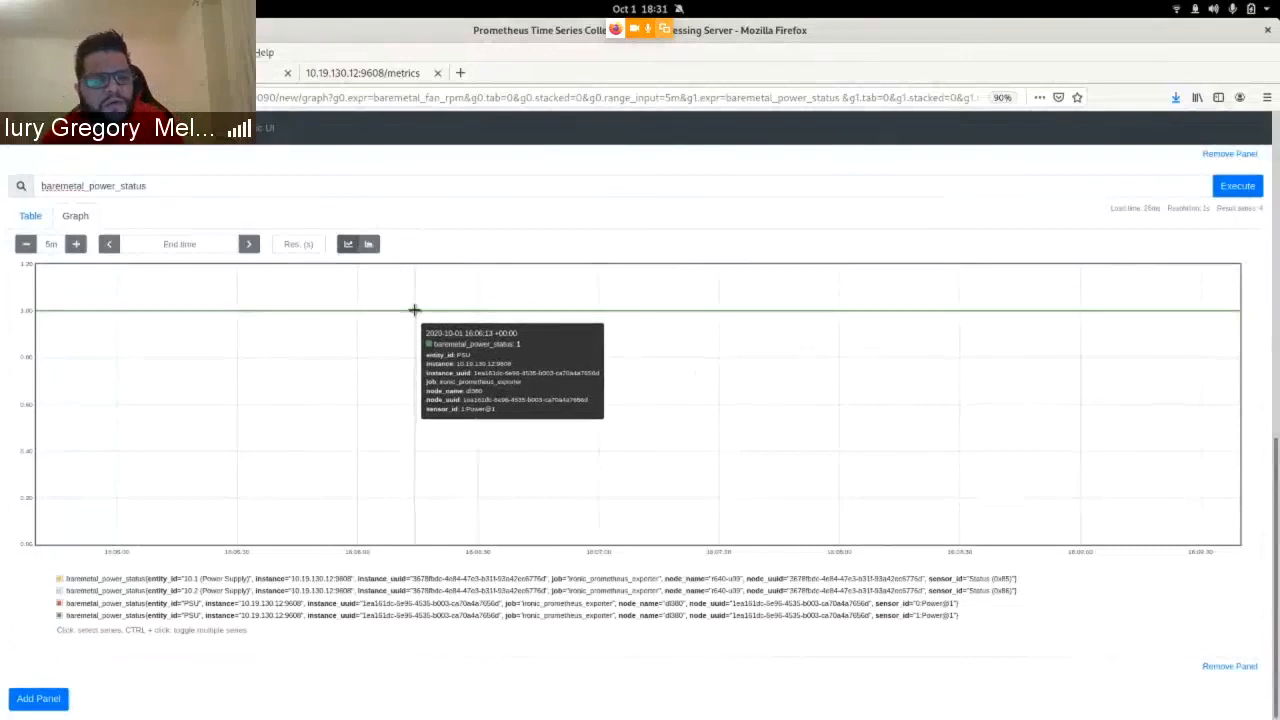
pyautogui.moveTo(430, 318)
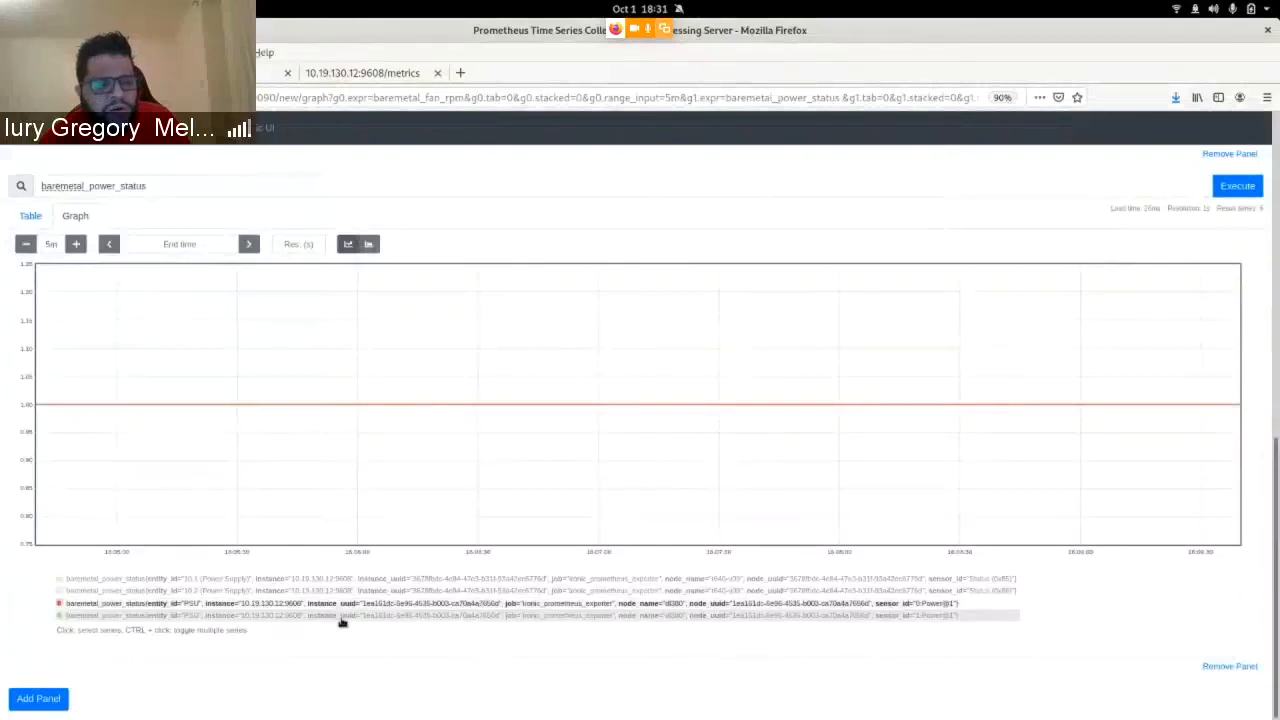
# Isolate a single power supply series in the baremetal_power_status graph legend.
pyautogui.click(340, 616)
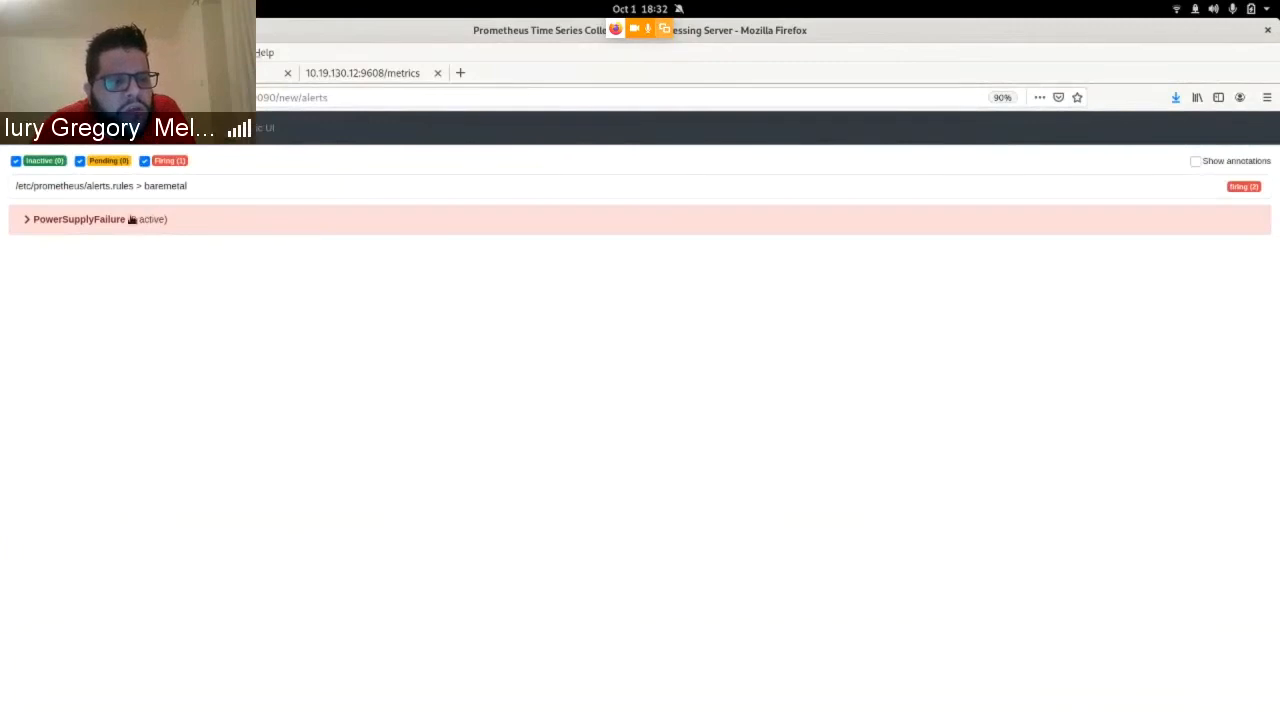
# Go to the Prometheus Alerts page listing the firing PowerSupplyFailure rule.
pyautogui.click(78, 218)
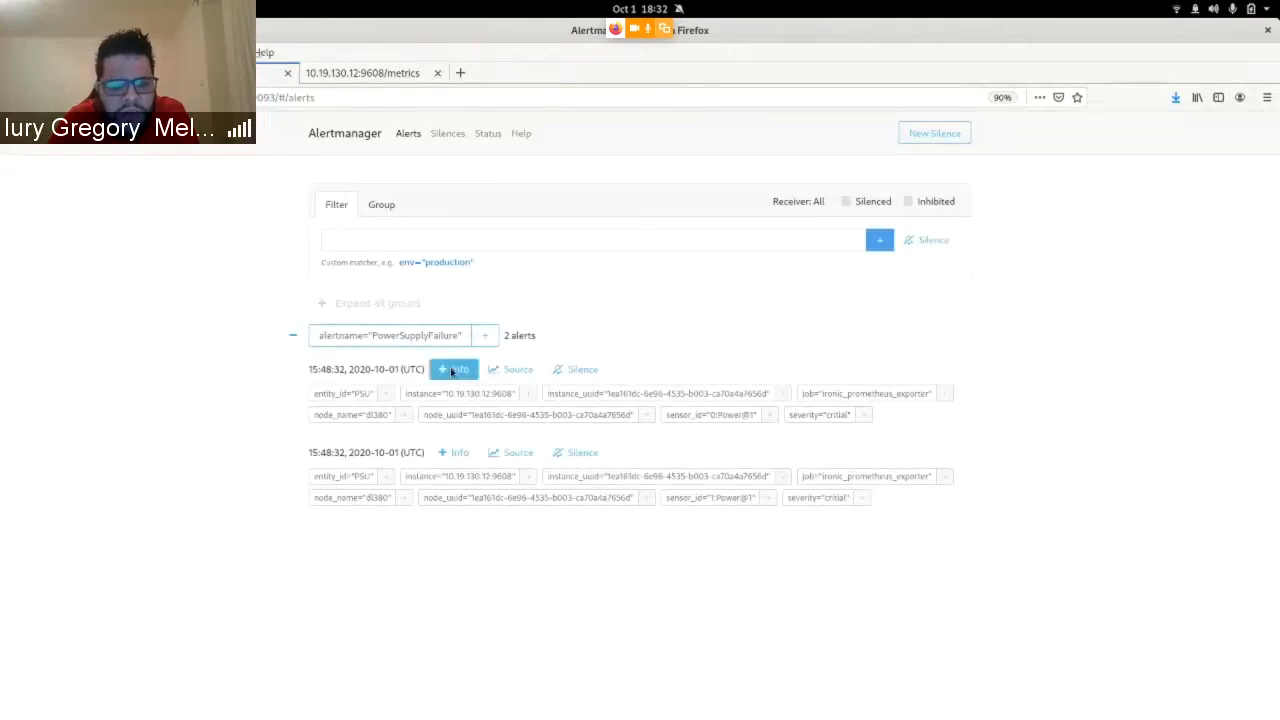
# Expand the first PowerSupplyFailure alert to show its dl380 power supply failure description and summary.
pyautogui.click(454, 368)
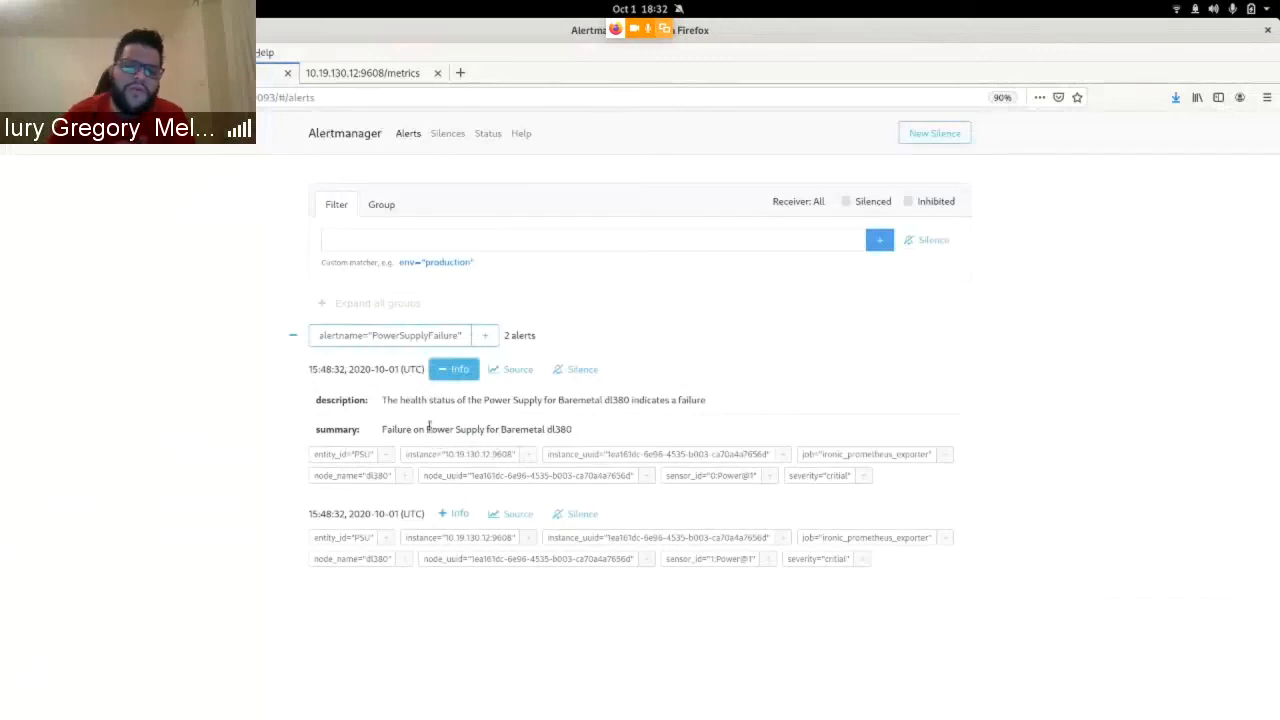
pyautogui.moveTo(520, 396)
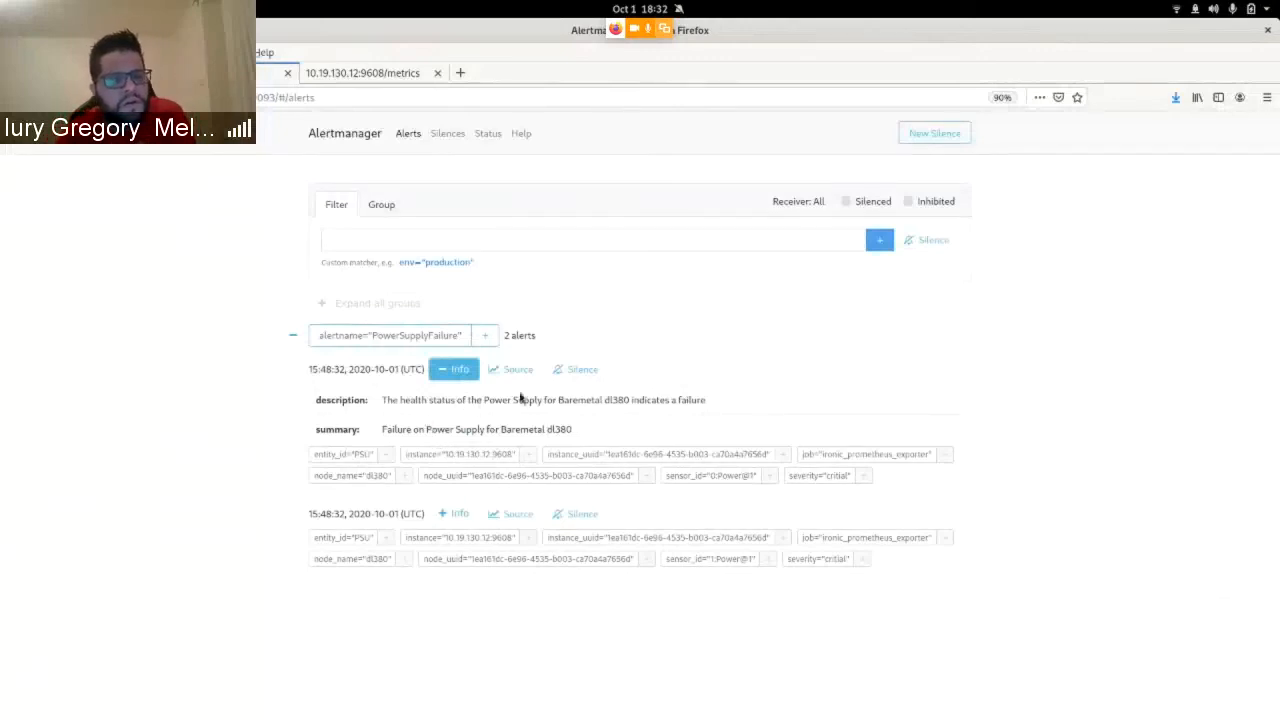
pyautogui.moveTo(950, 380)
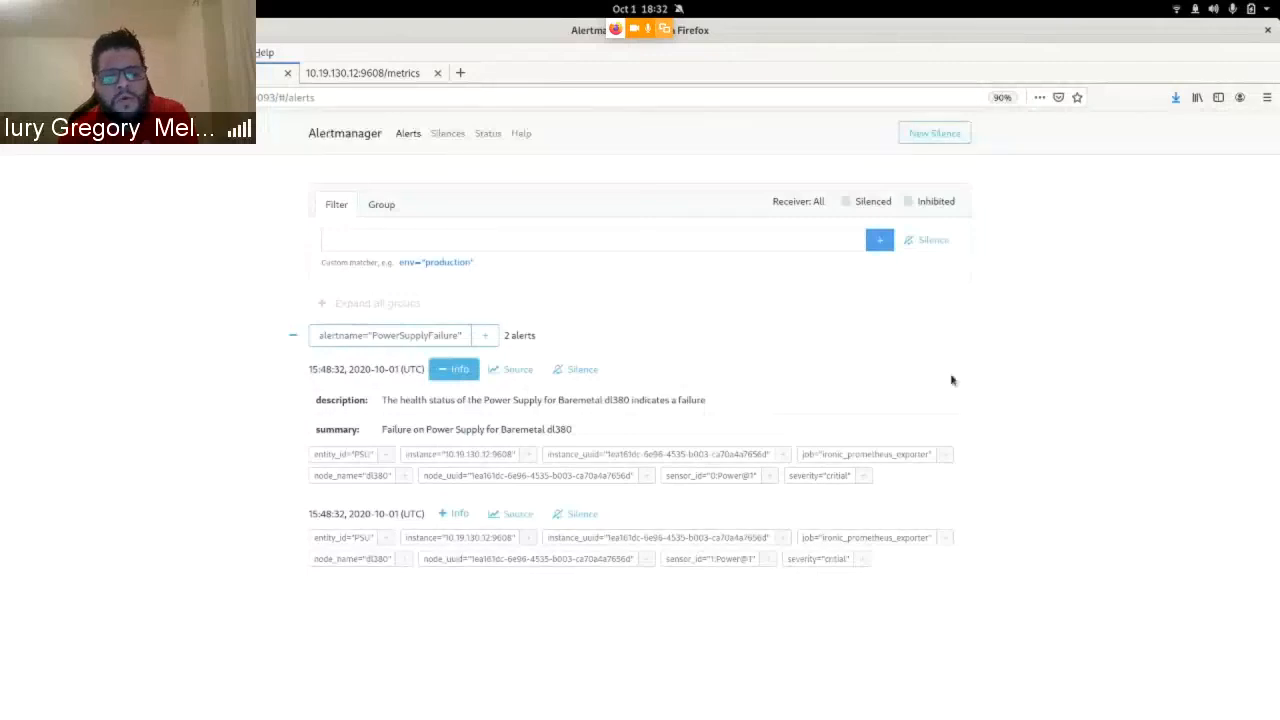
pyautogui.moveTo(472, 252)
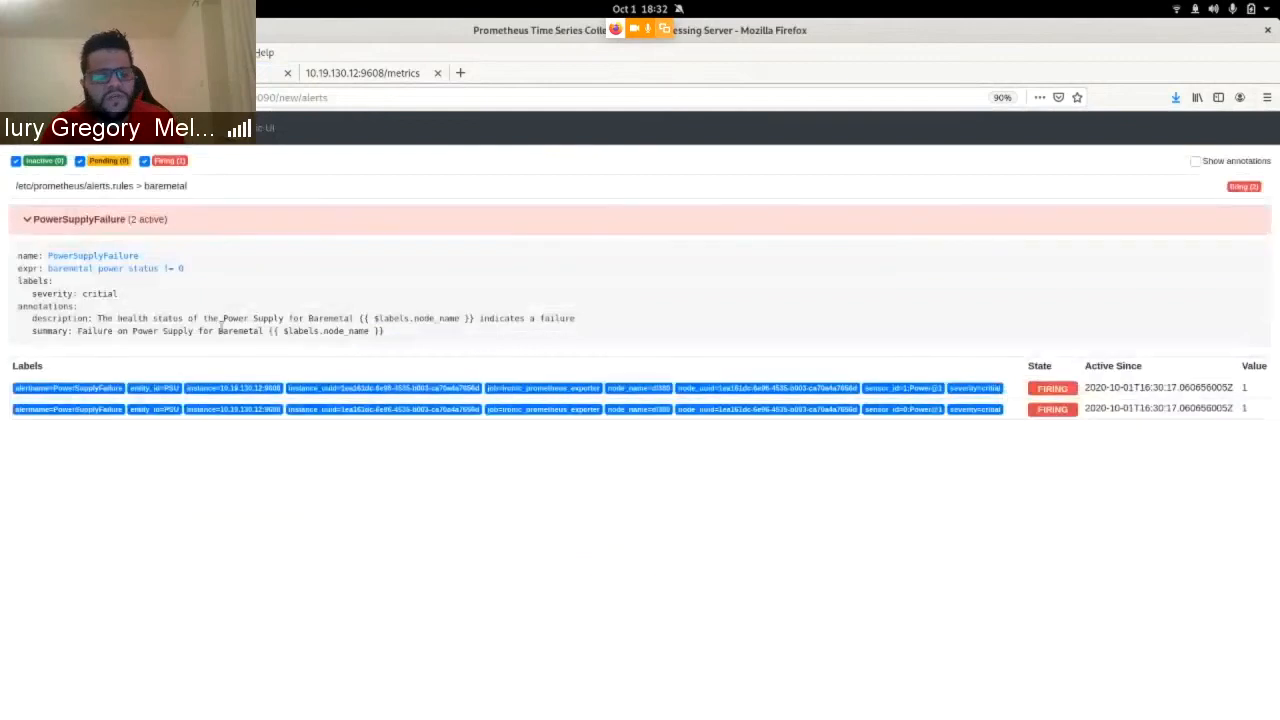
# Highlight part of the expanded PowerSupplyFailure rule definition on the Alerts page.
pyautogui.moveTo(200, 318); pyautogui.dragTo(384, 332)
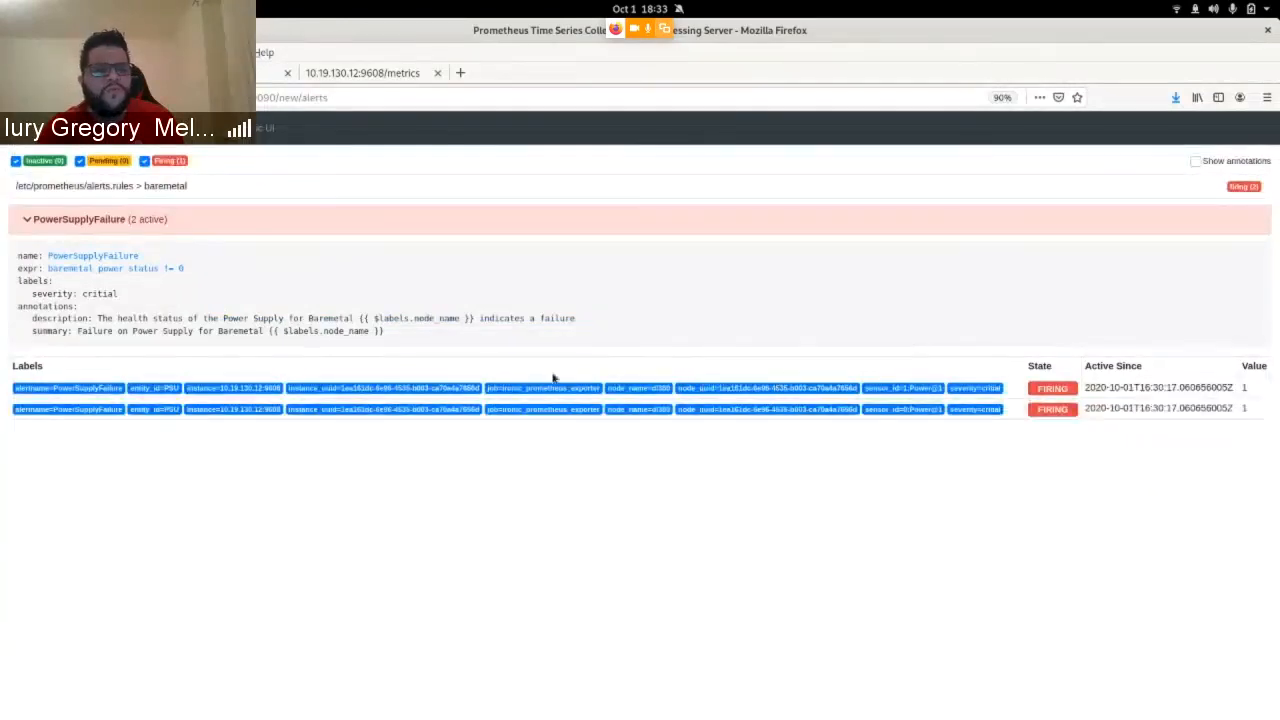
pyautogui.moveTo(352, 464)
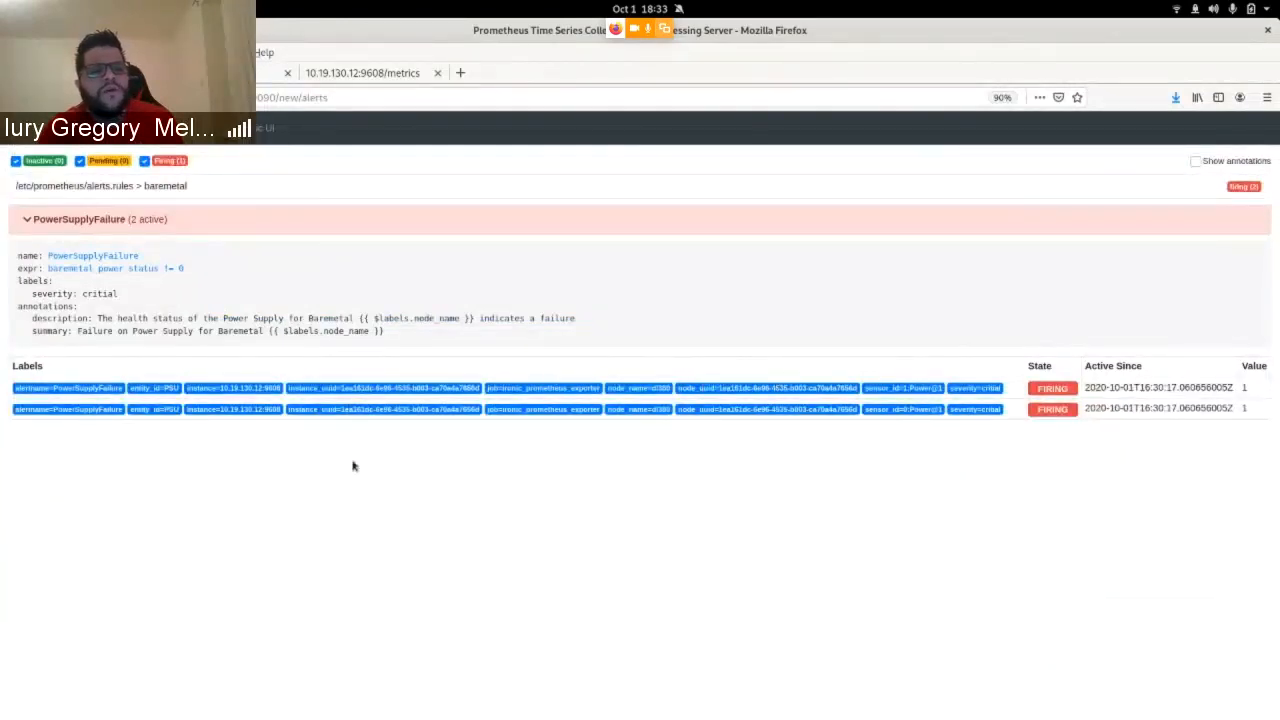
pyautogui.moveTo(430, 288)
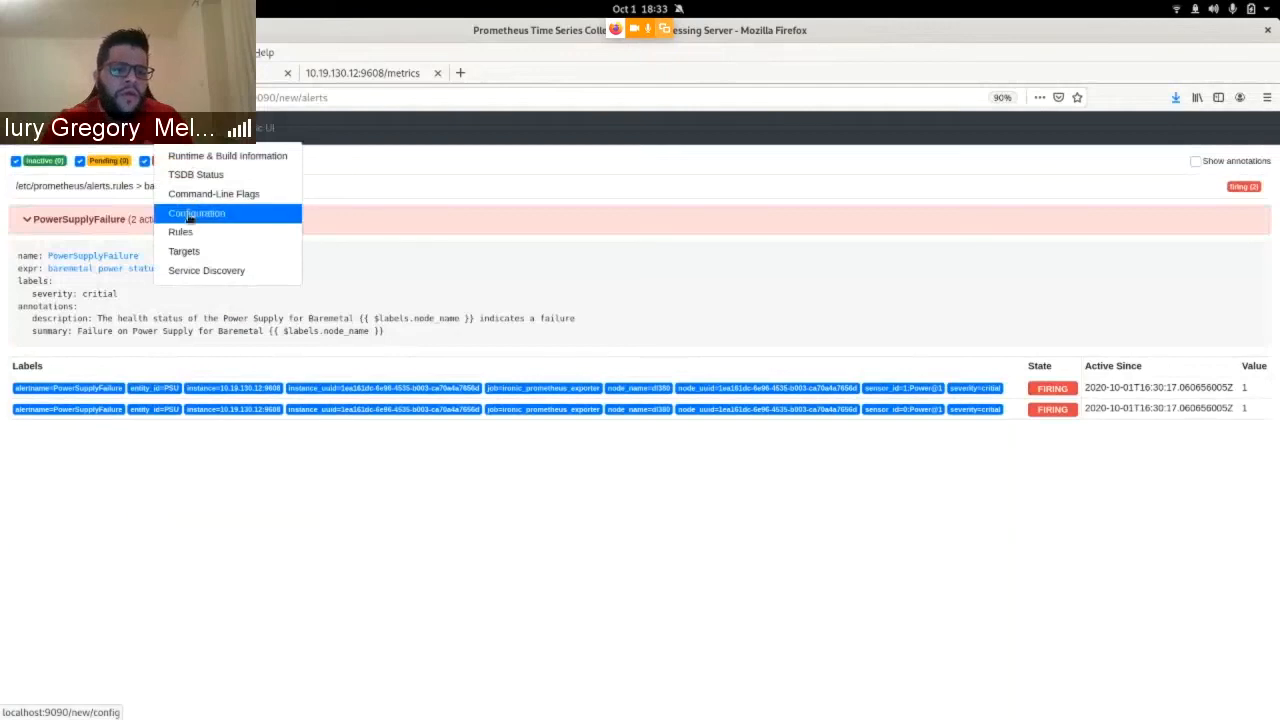
# Show Status > Configuration and highlight the ironic_prometheus_exporter job, its scrape_interval and target 10.19.130.12:9608.
pyautogui.click(196, 212)
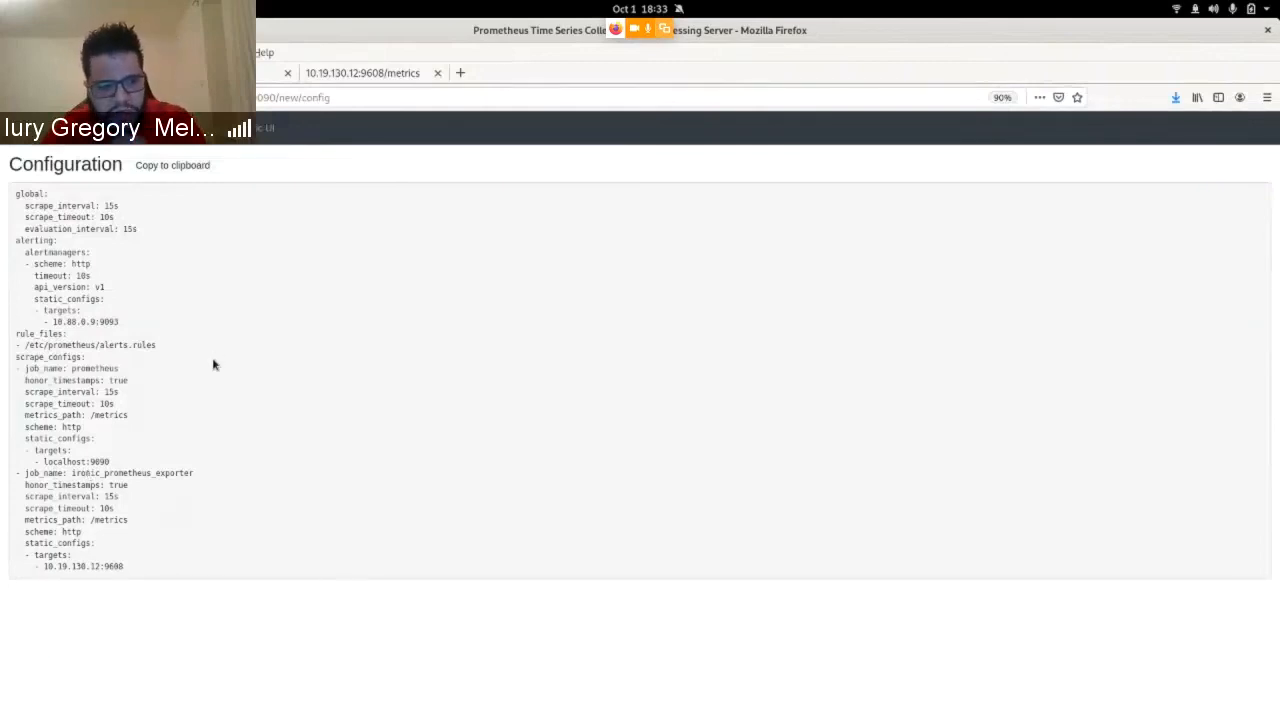
pyautogui.moveTo(140, 572)
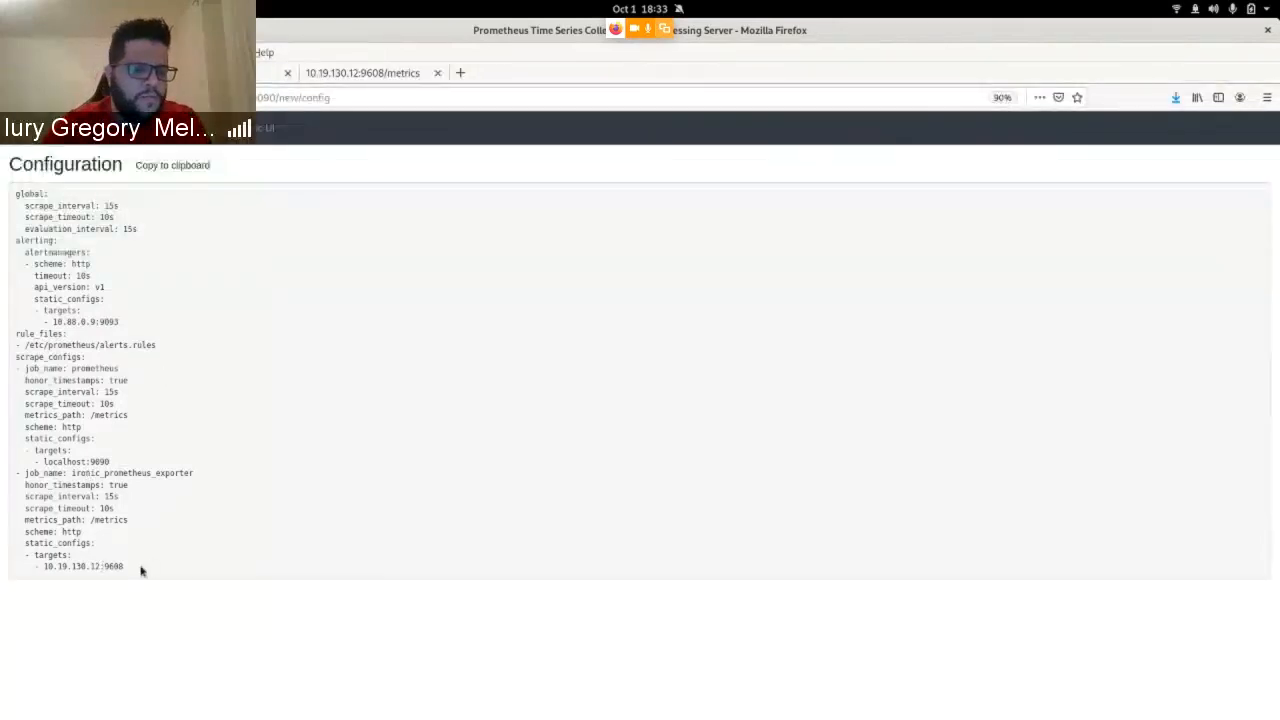
pyautogui.moveTo(40, 472); pyautogui.dragTo(124, 566)
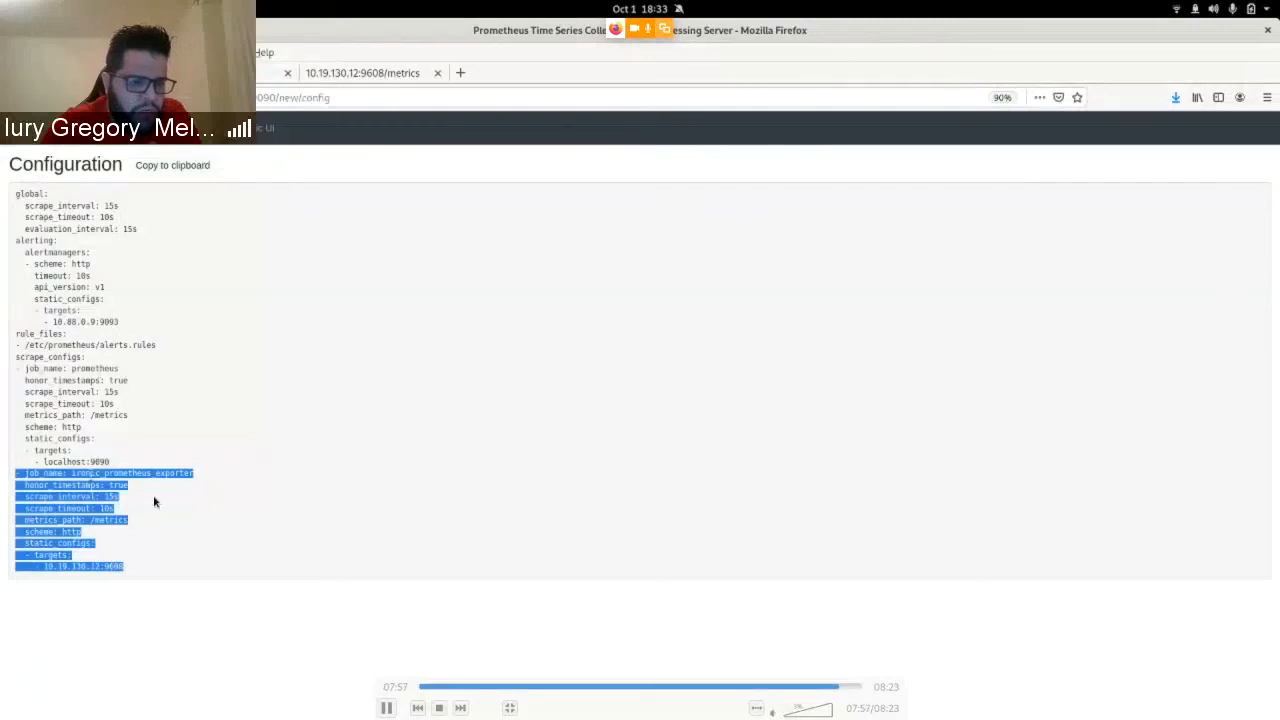
pyautogui.moveTo(220, 536)
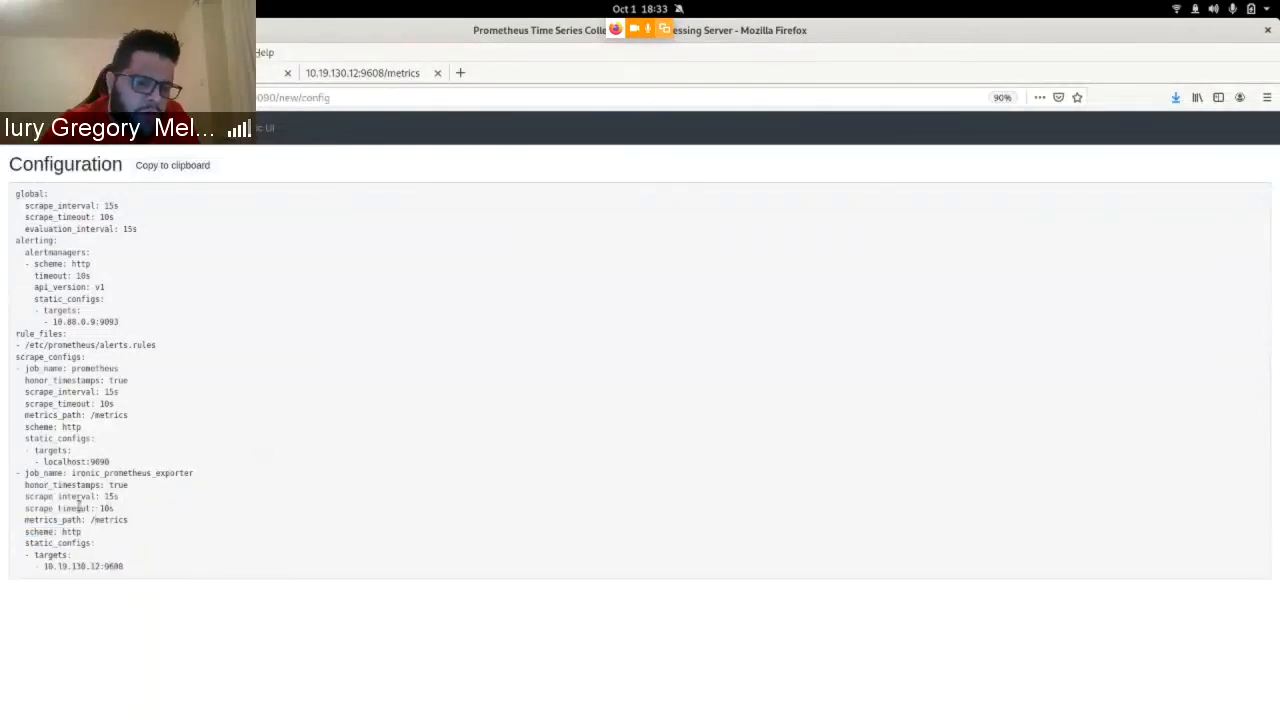
pyautogui.doubleClick(60, 496)
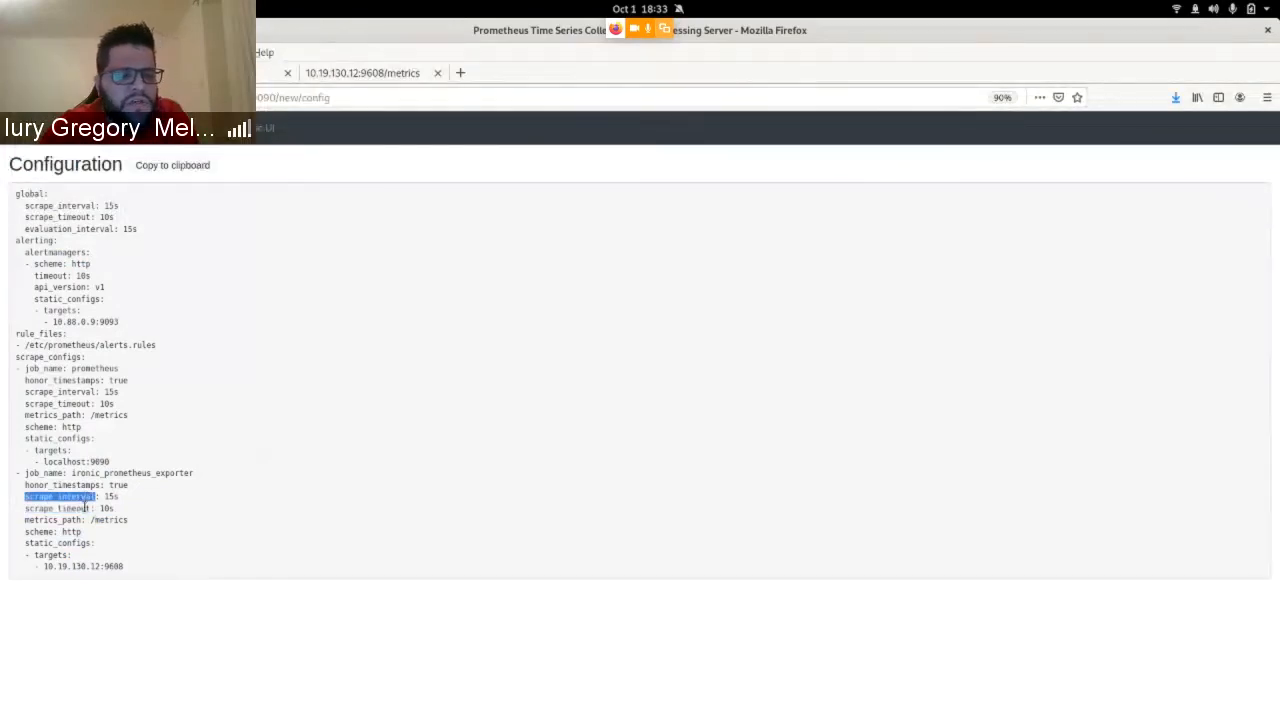
pyautogui.moveTo(136, 568)
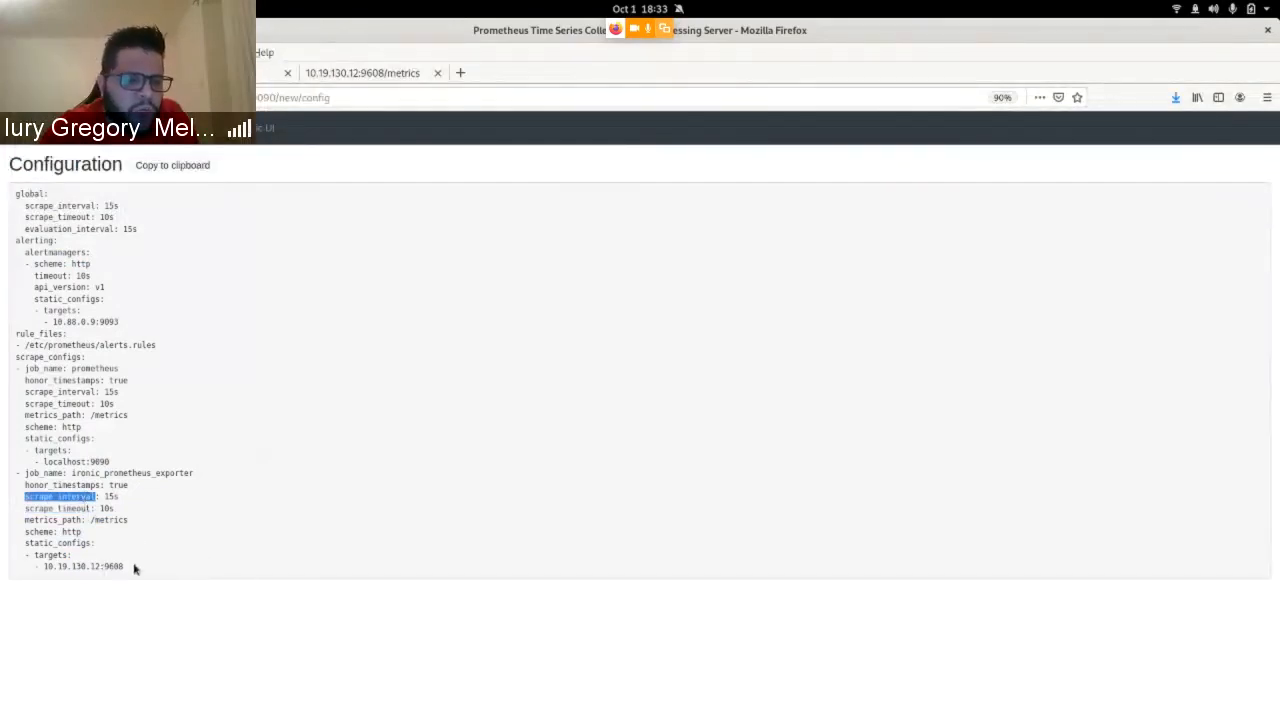
pyautogui.doubleClick(84, 566)
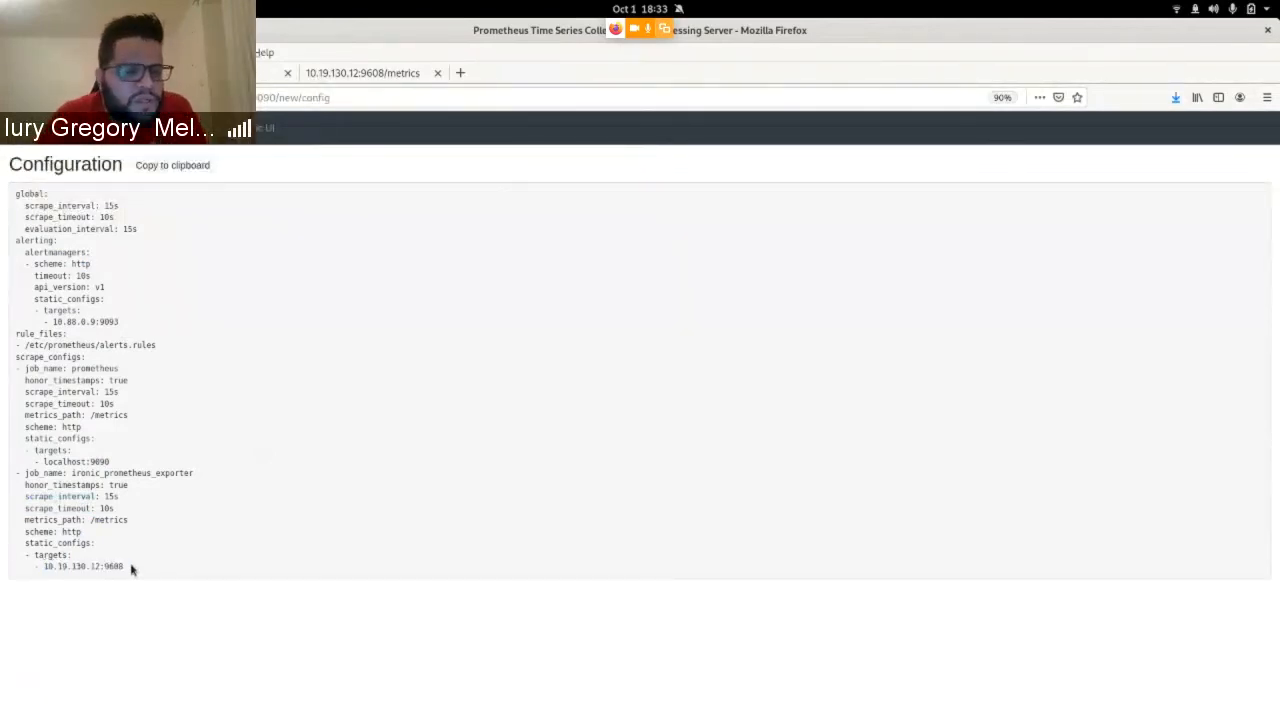
pyautogui.moveTo(196, 442)
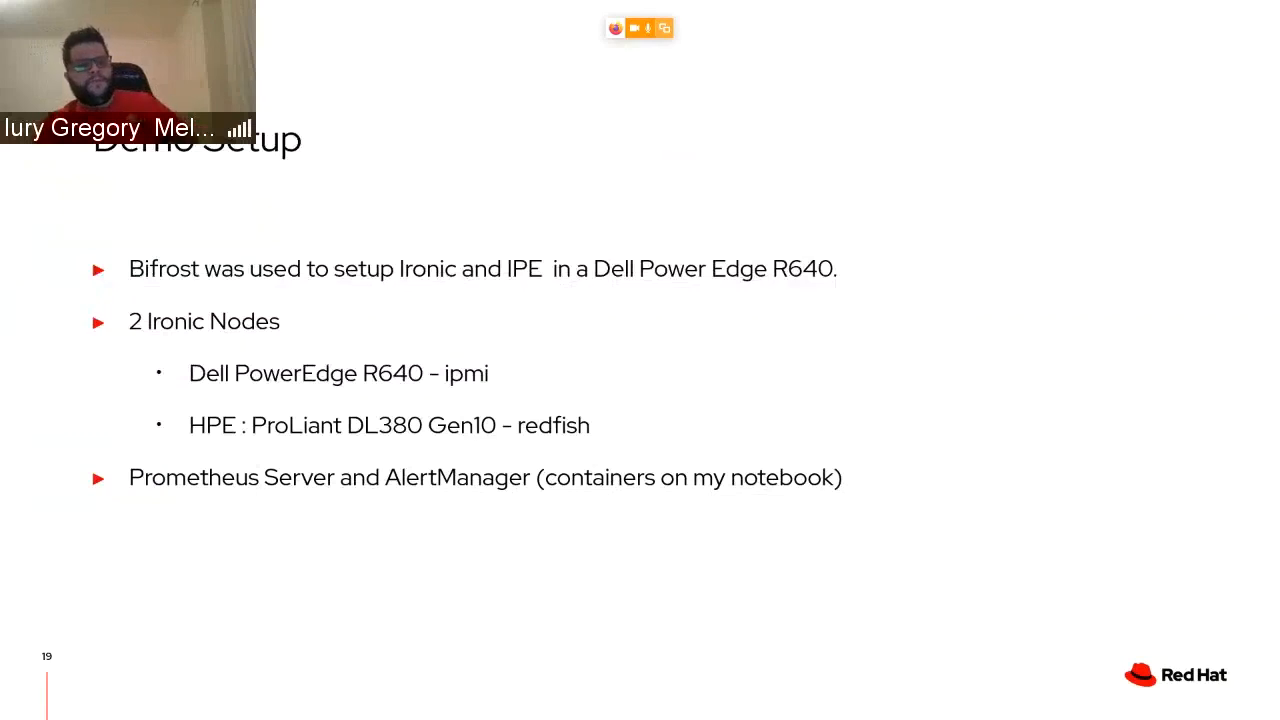
# Advance the deck past the Demo Setup slide to slide 22, the IPE Future section title.
pyautogui.press('Right')
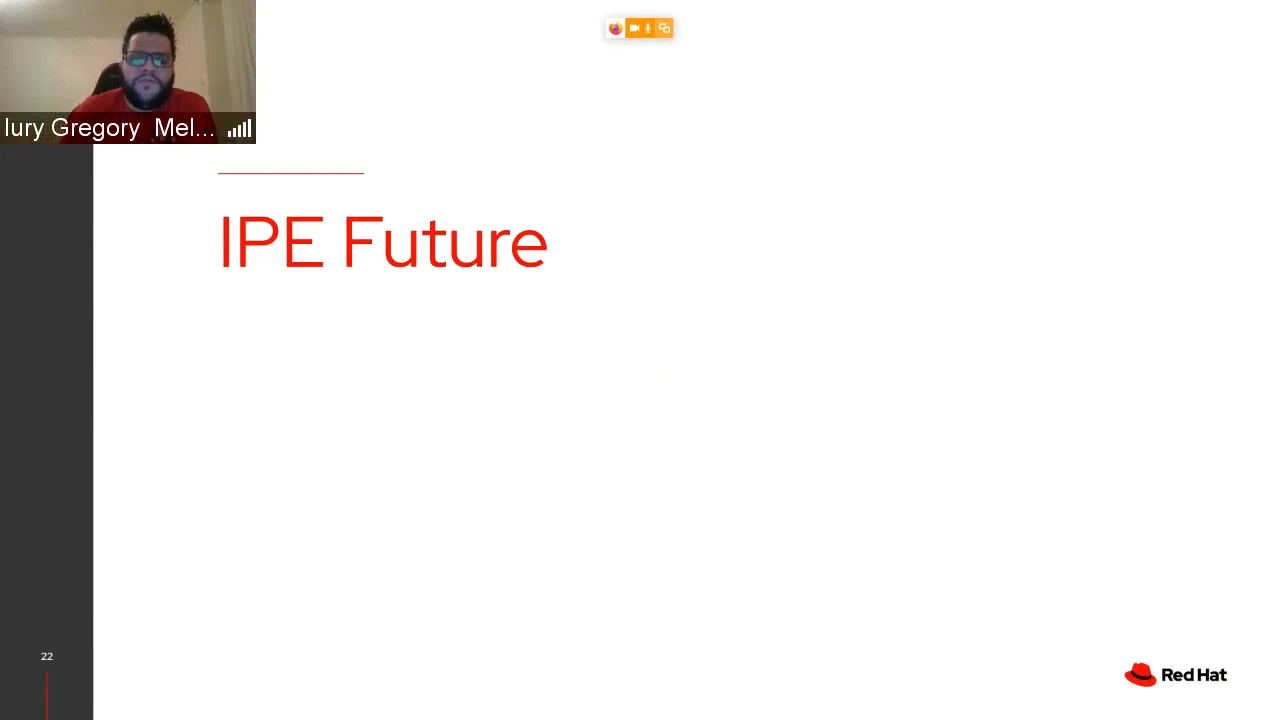
# Advance to slide 23, 'What can I expect in the future?', listing drivers, redfish metrics, introspection data and alarms.
pyautogui.press('Right')
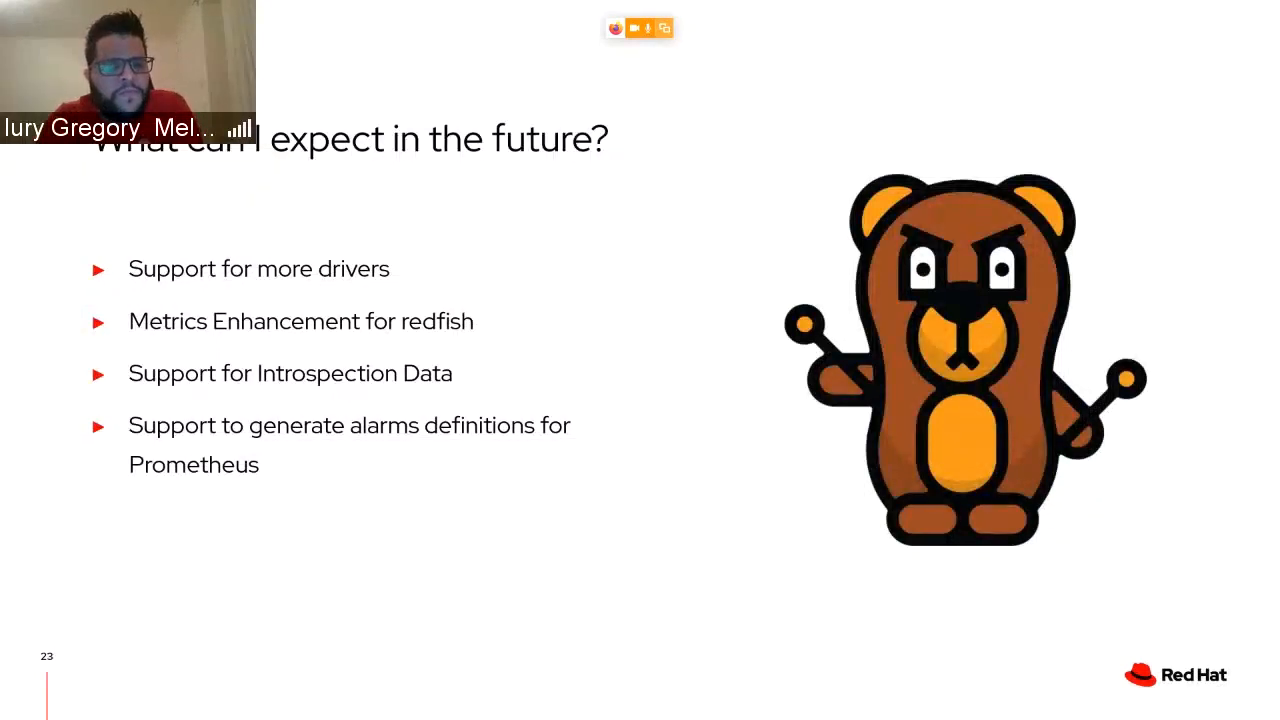
# Advance past the future-plans slide, through the useful-links slide, to the Q&A title slide.
pyautogui.press('Right')
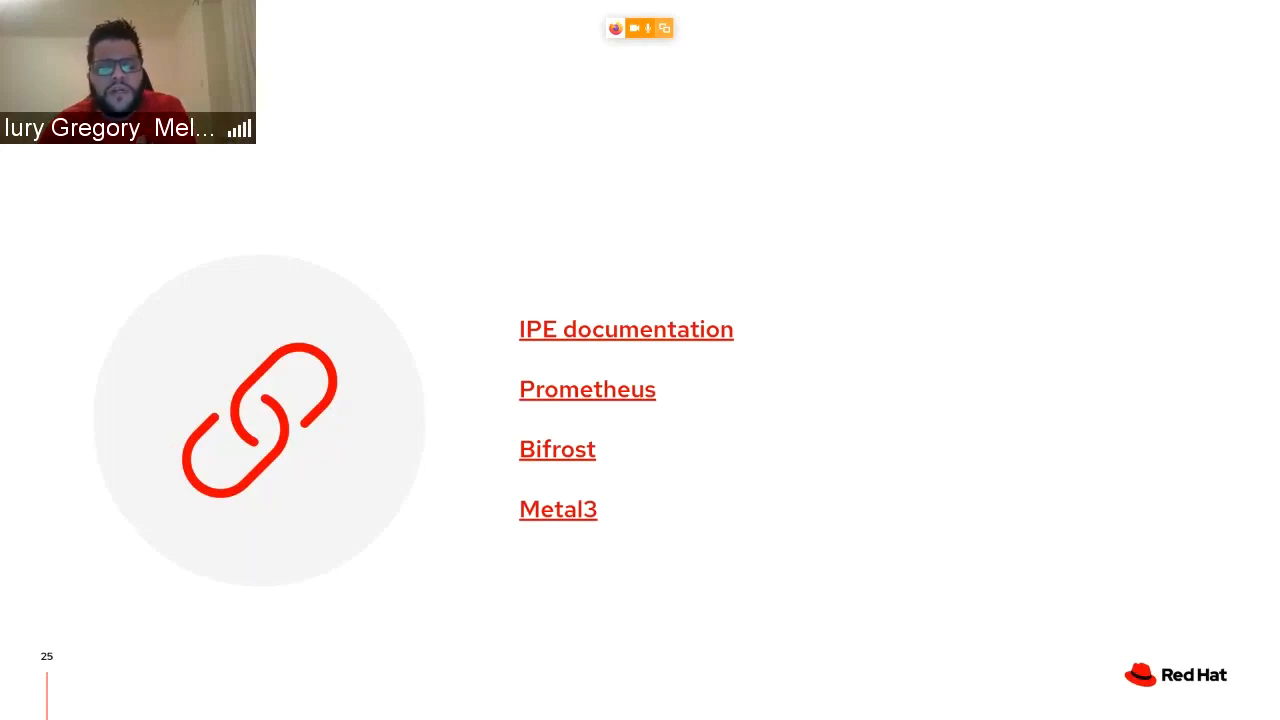
pyautogui.press('Right')
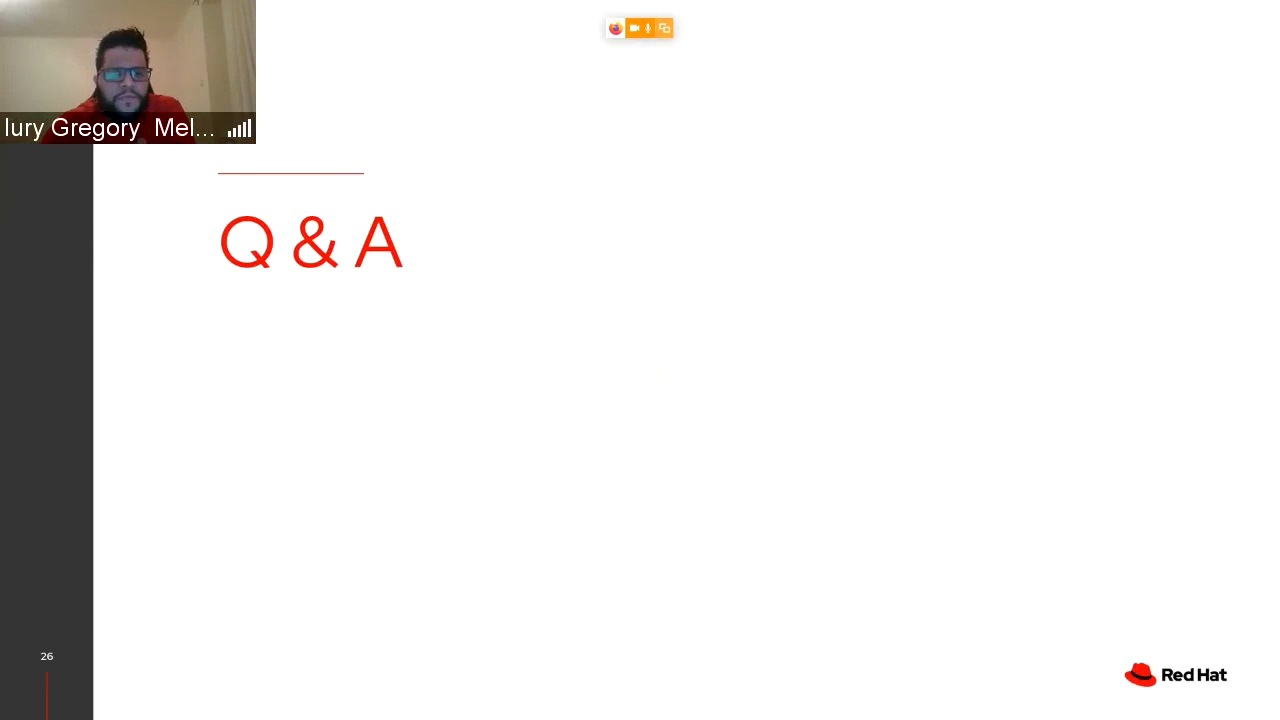
# Advance through the 'Get in touch' contact slide to the closing Red Hat 'Thank you' slide.
pyautogui.press('Right')
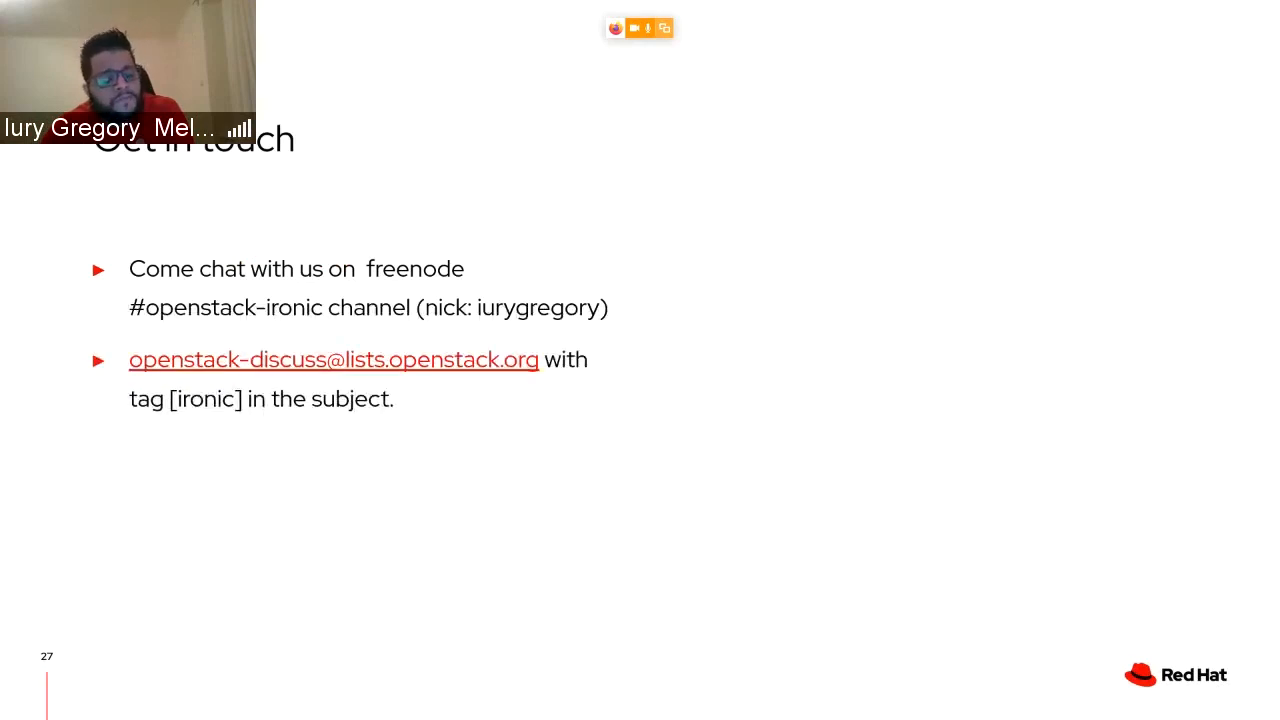
pyautogui.press('Right')
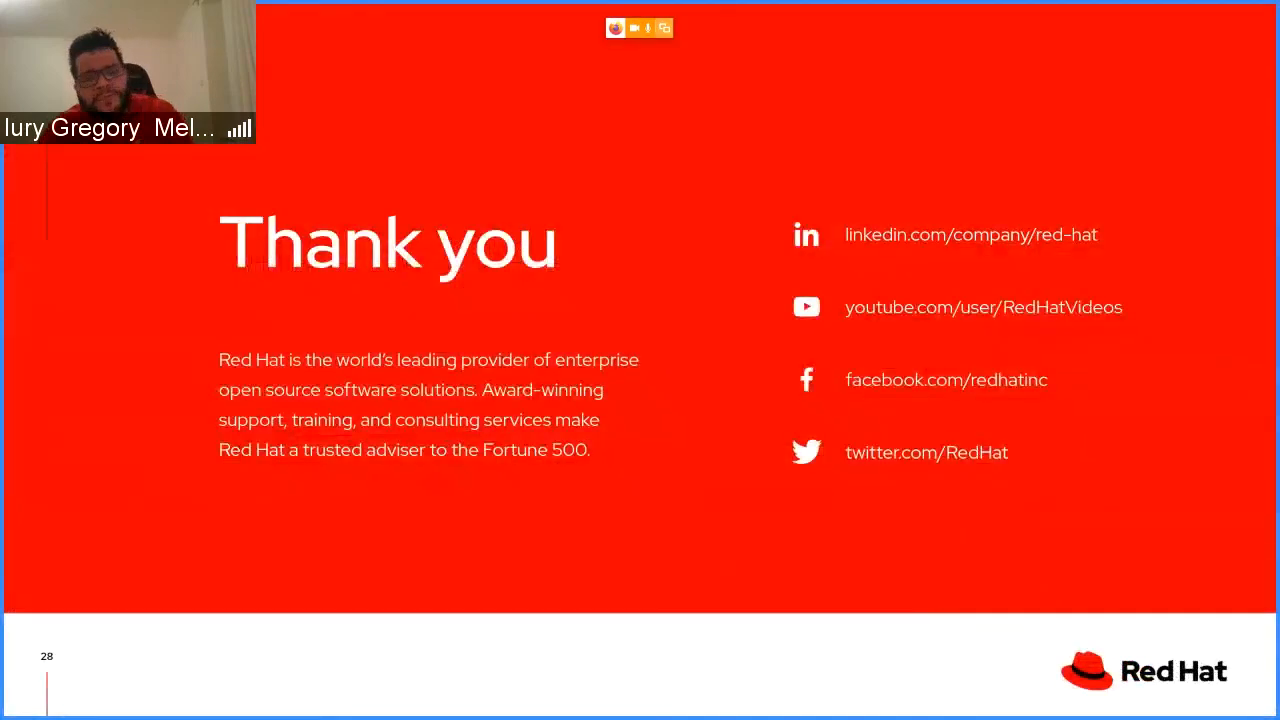